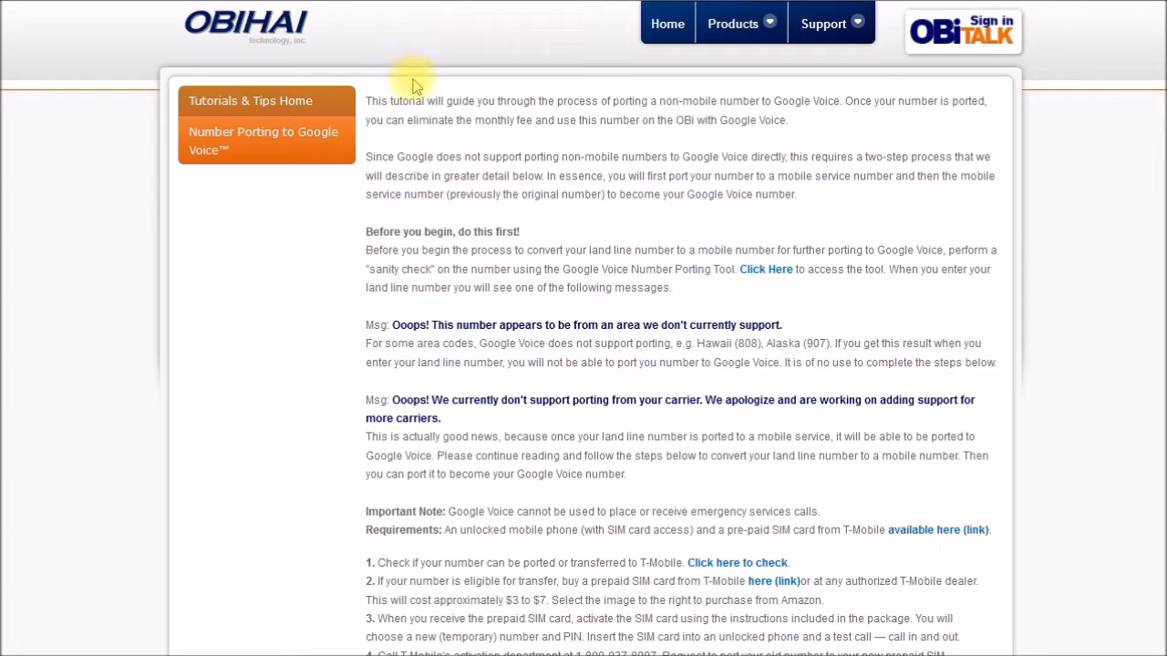
mouse_move(451, 138)
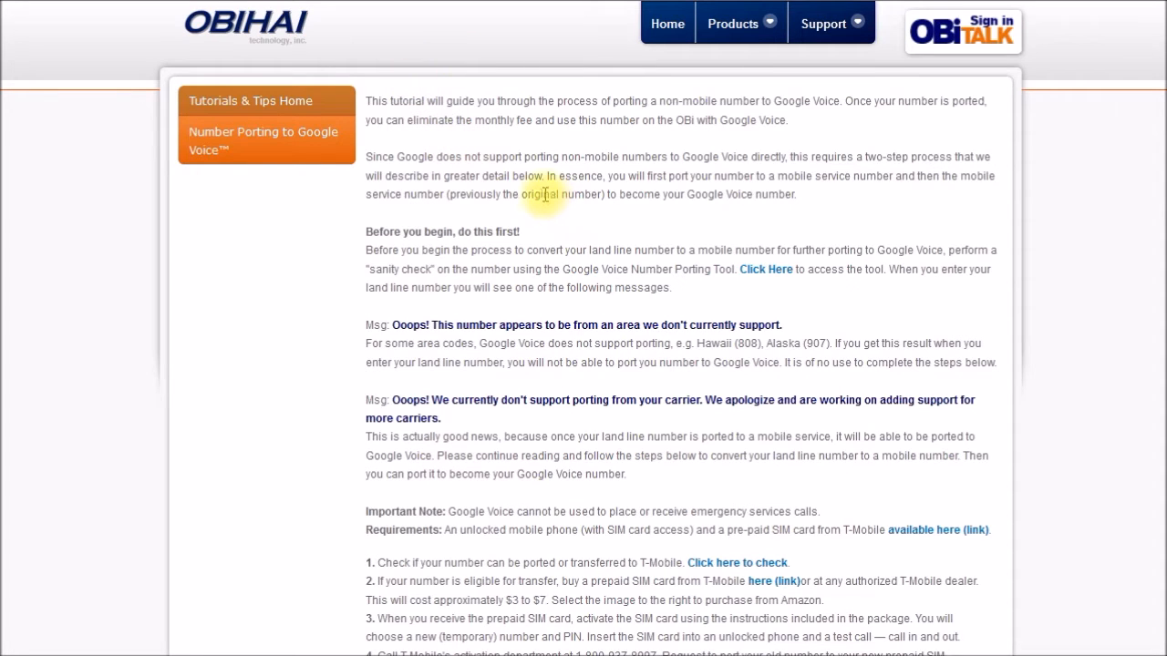
mouse_move(684, 146)
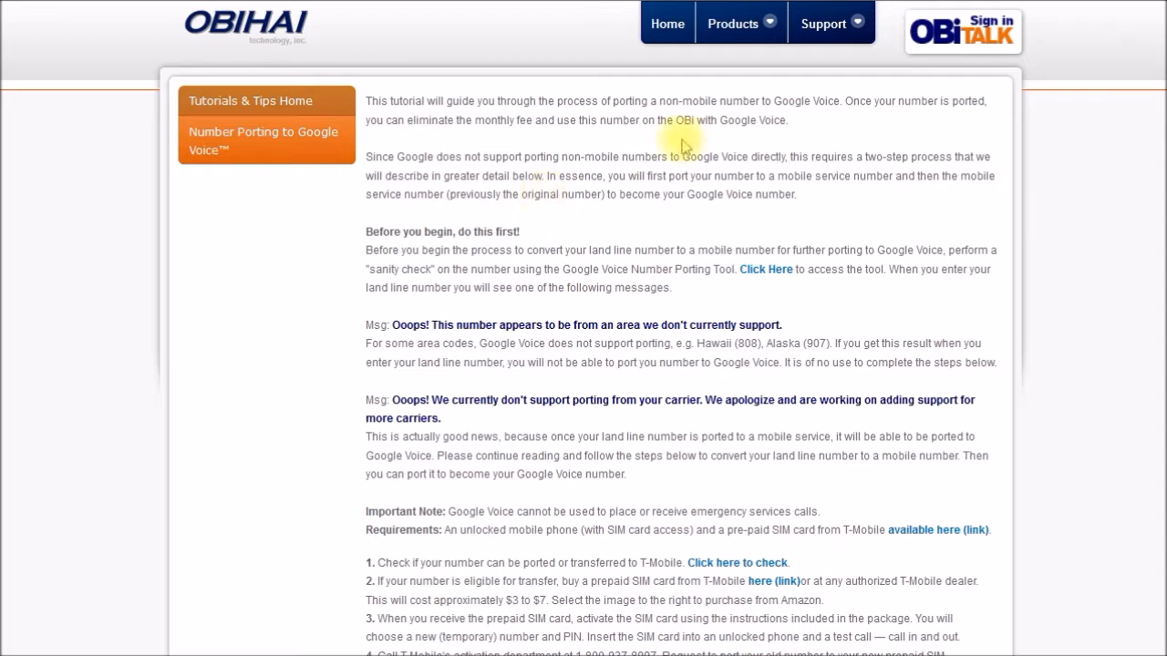
mouse_move(664, 126)
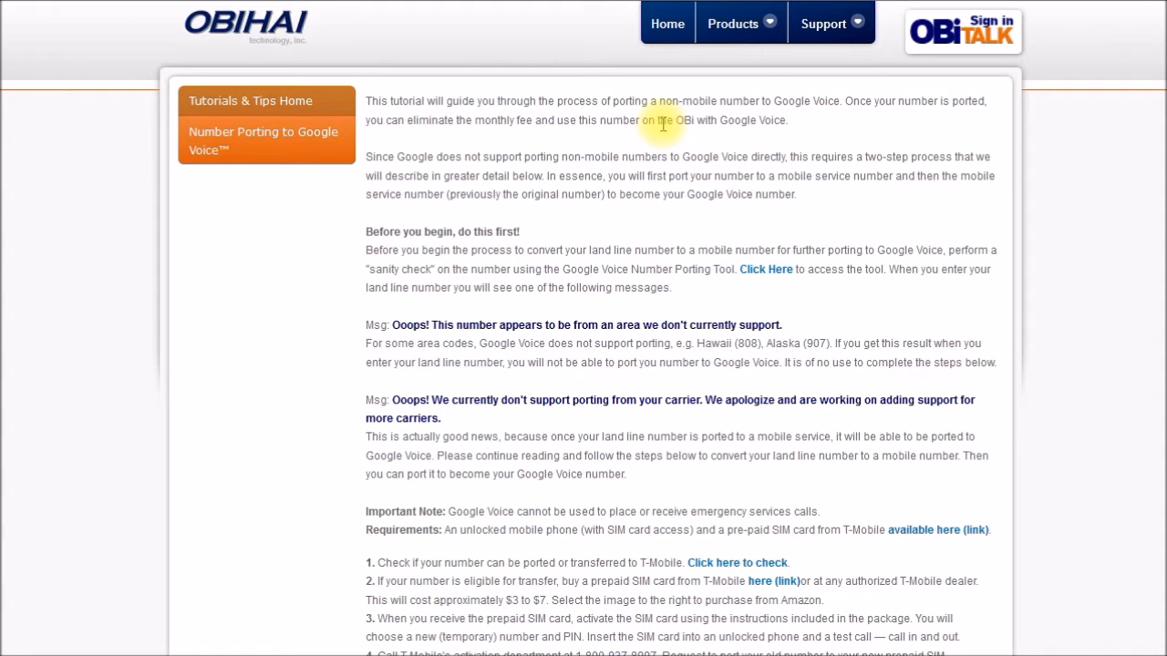
mouse_move(607, 274)
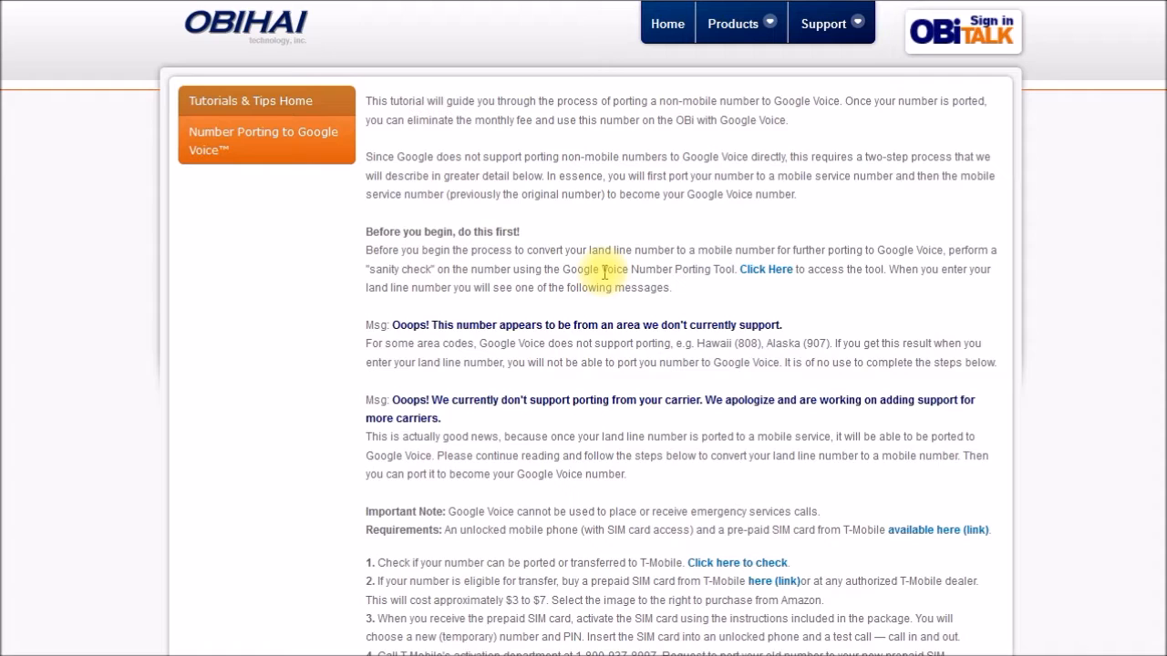
scroll("down", 3)
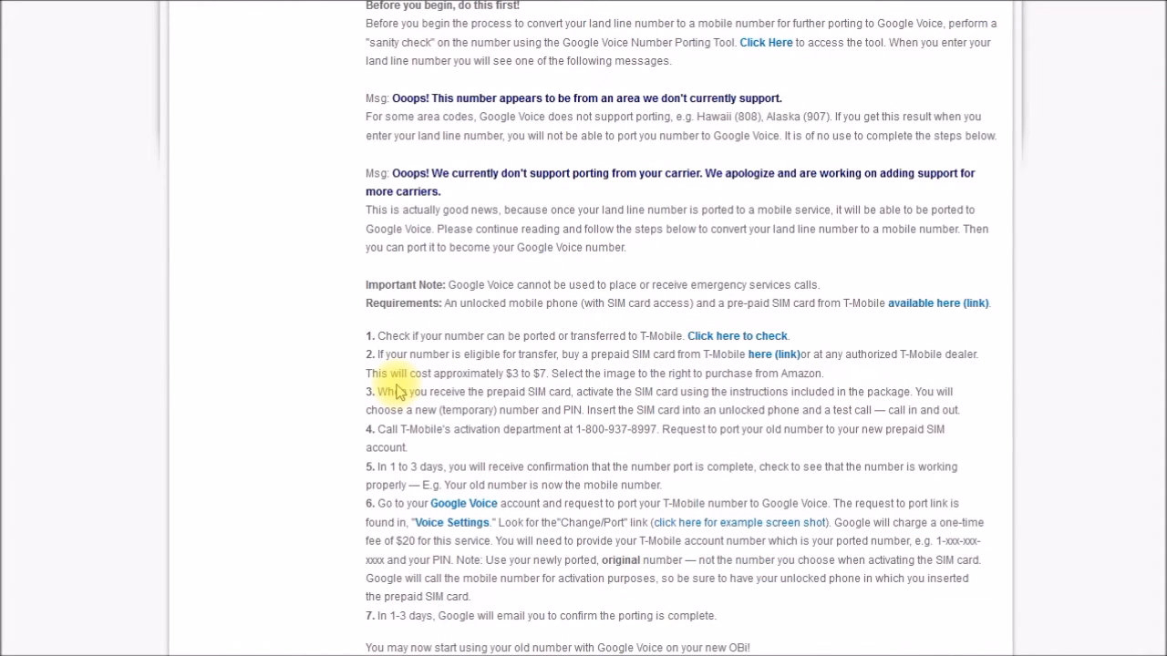
mouse_move(628, 372)
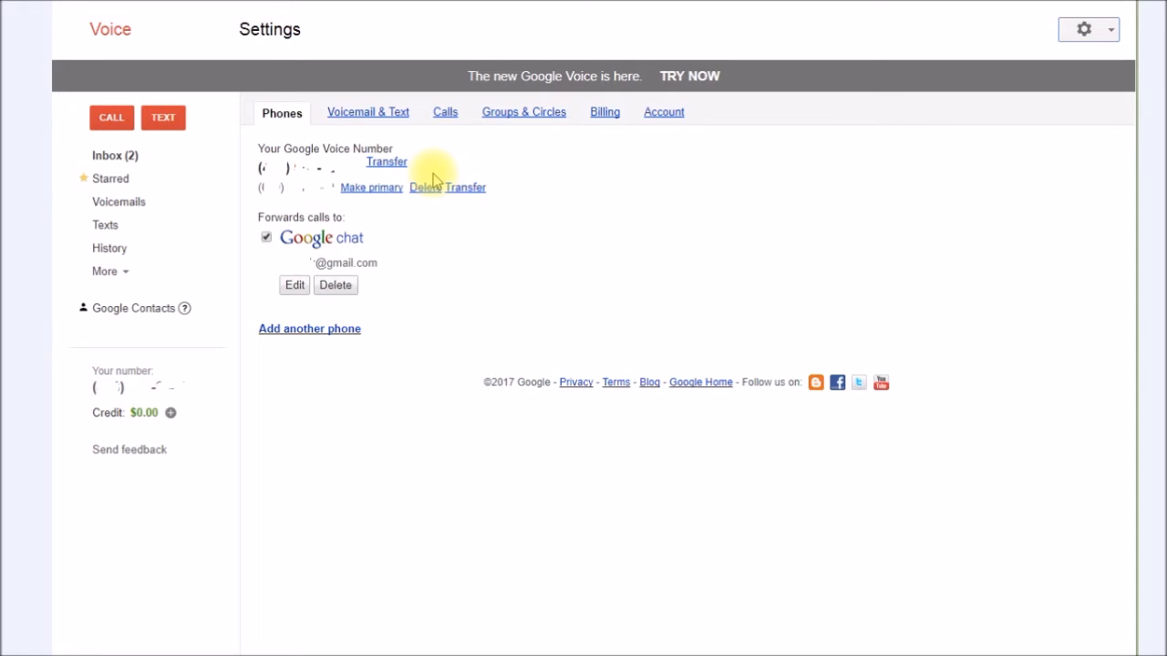
mouse_move(415, 184)
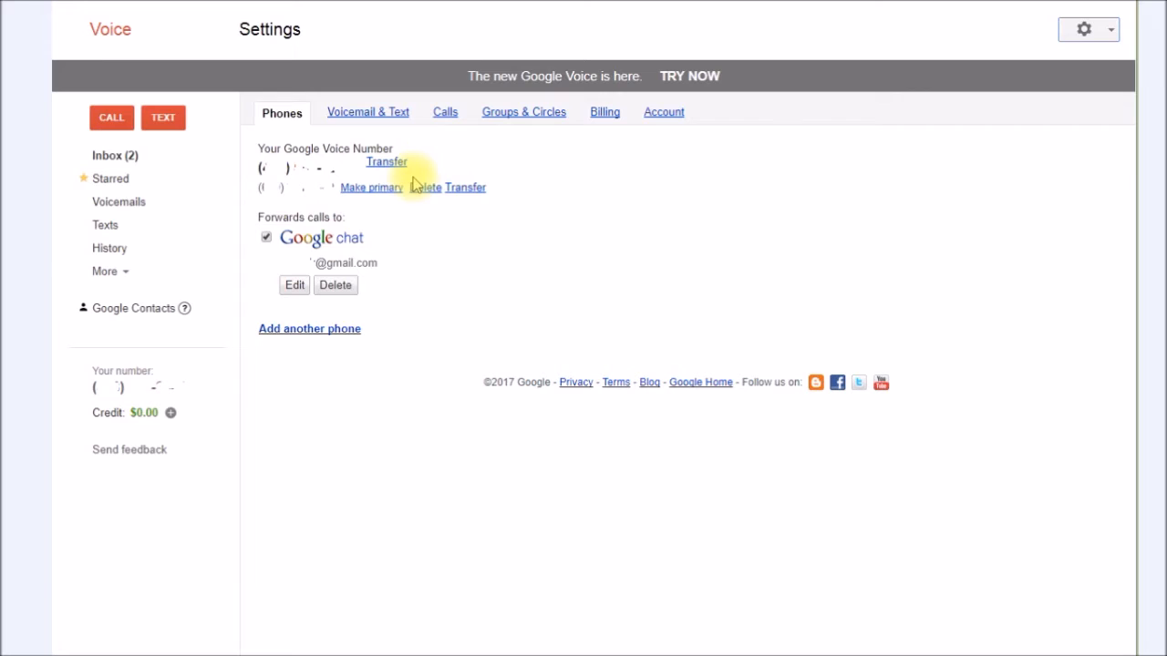
mouse_move(387, 161)
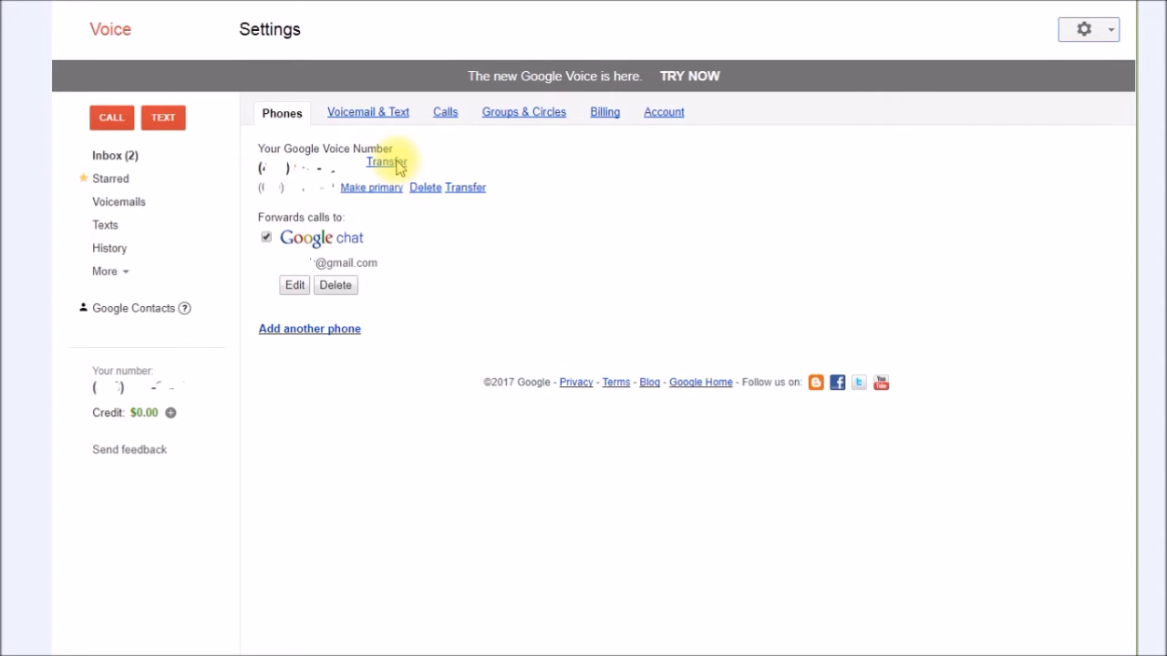
mouse_move(492, 214)
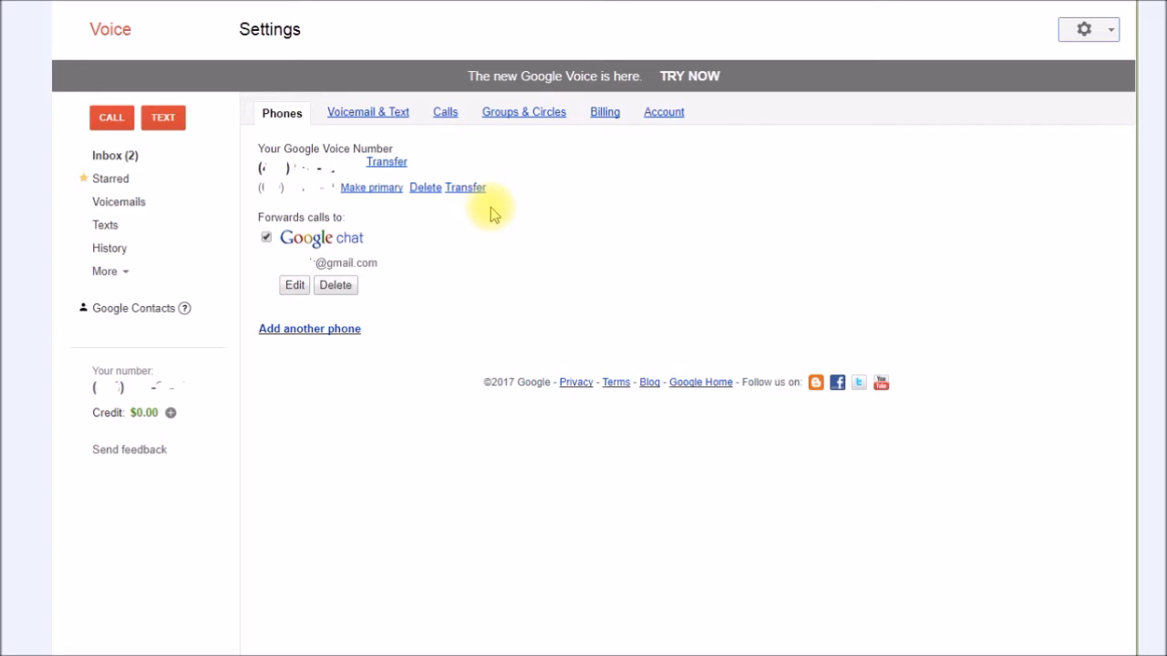
mouse_move(592, 17)
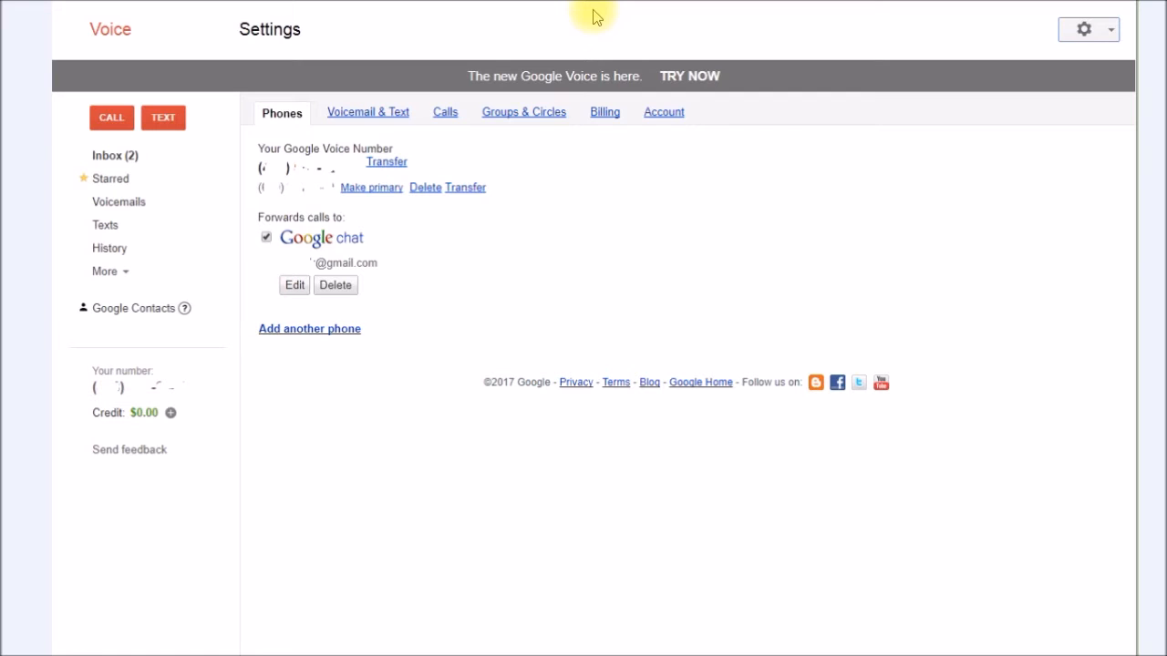
mouse_move(326, 191)
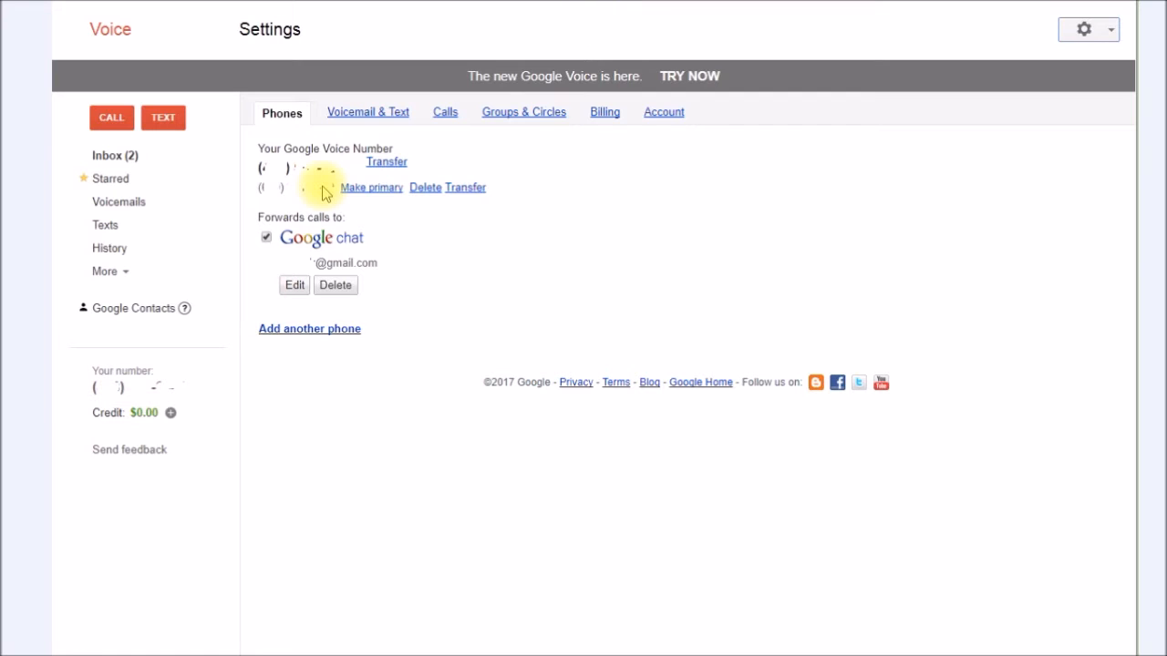
mouse_move(326, 194)
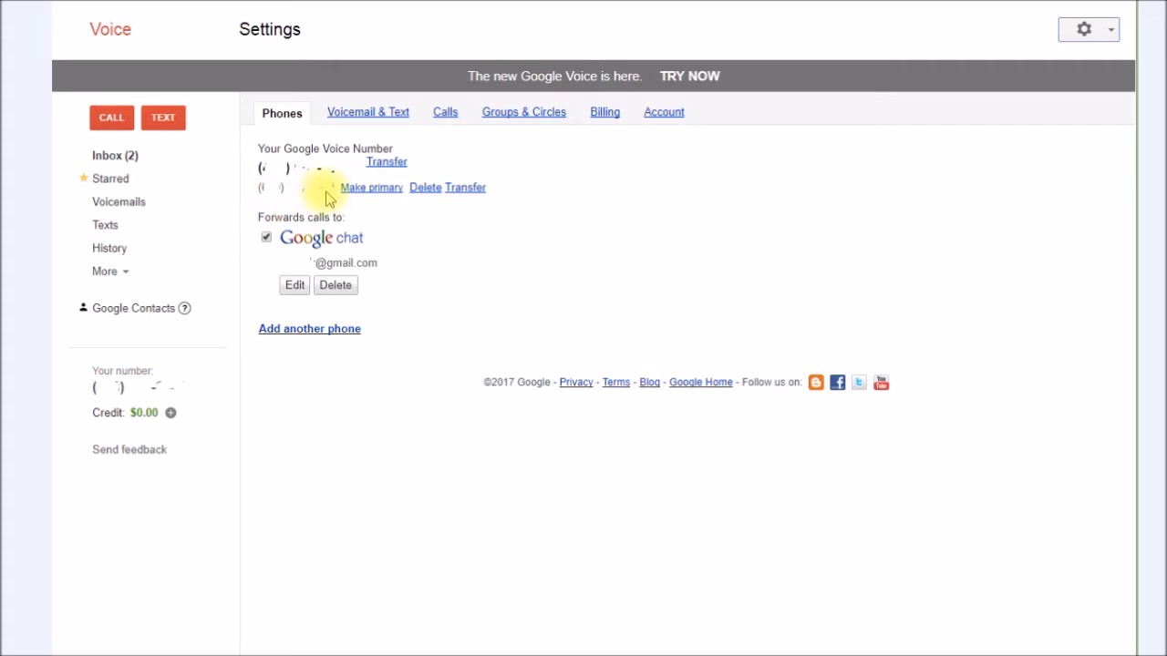
mouse_move(379, 200)
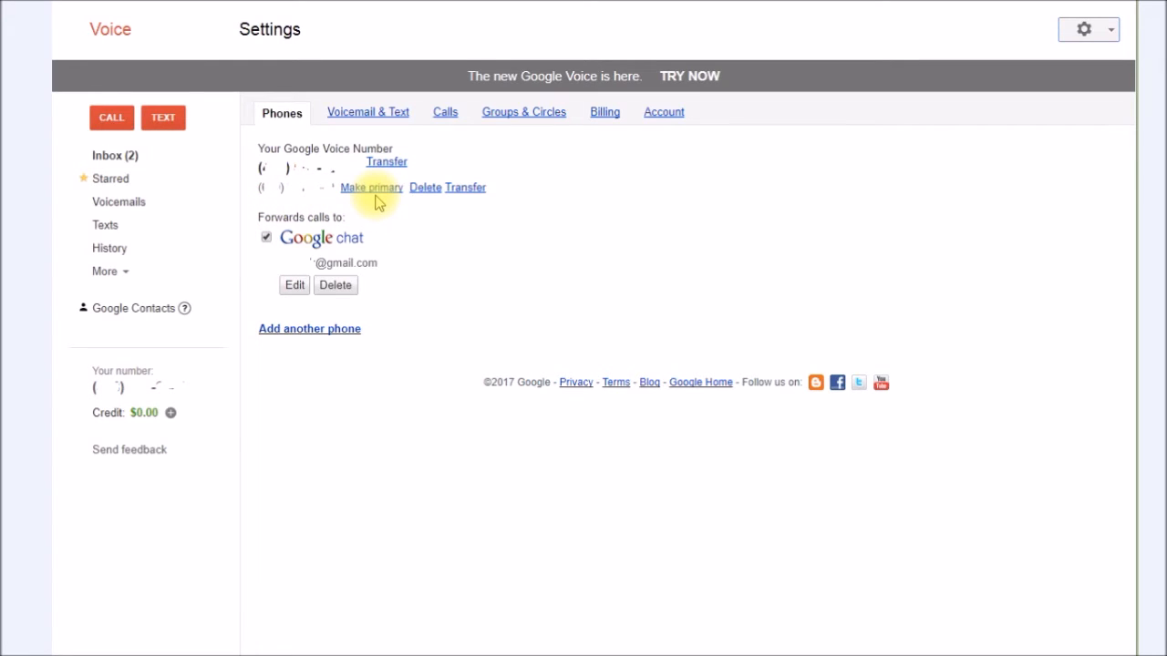
mouse_move(465, 187)
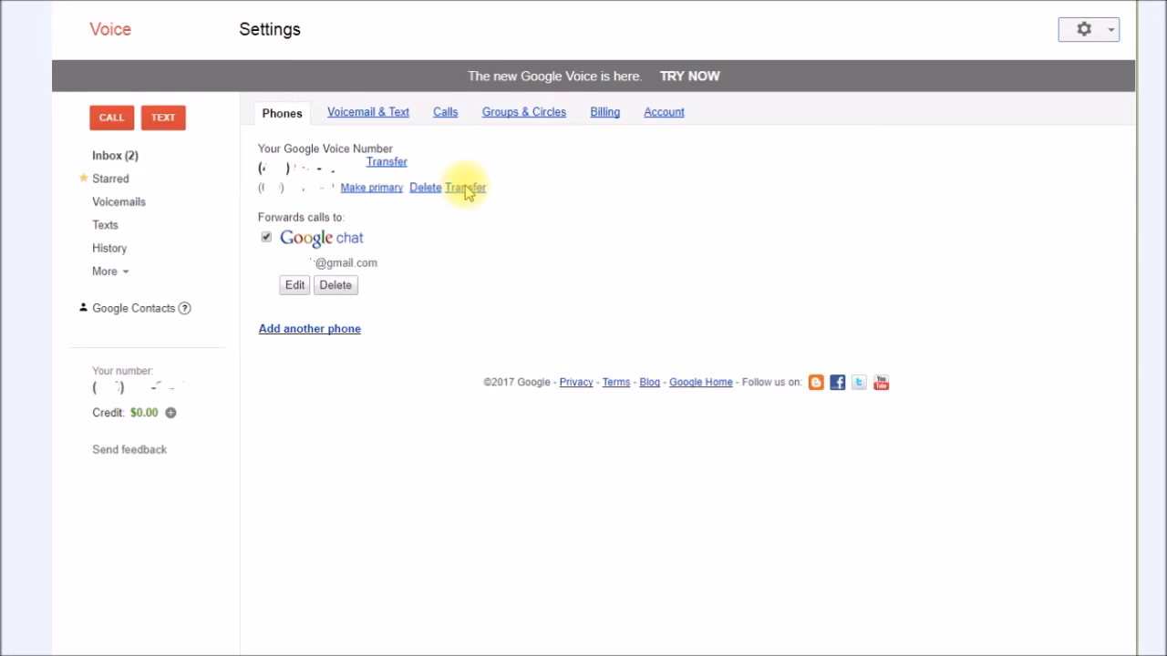
mouse_move(324, 246)
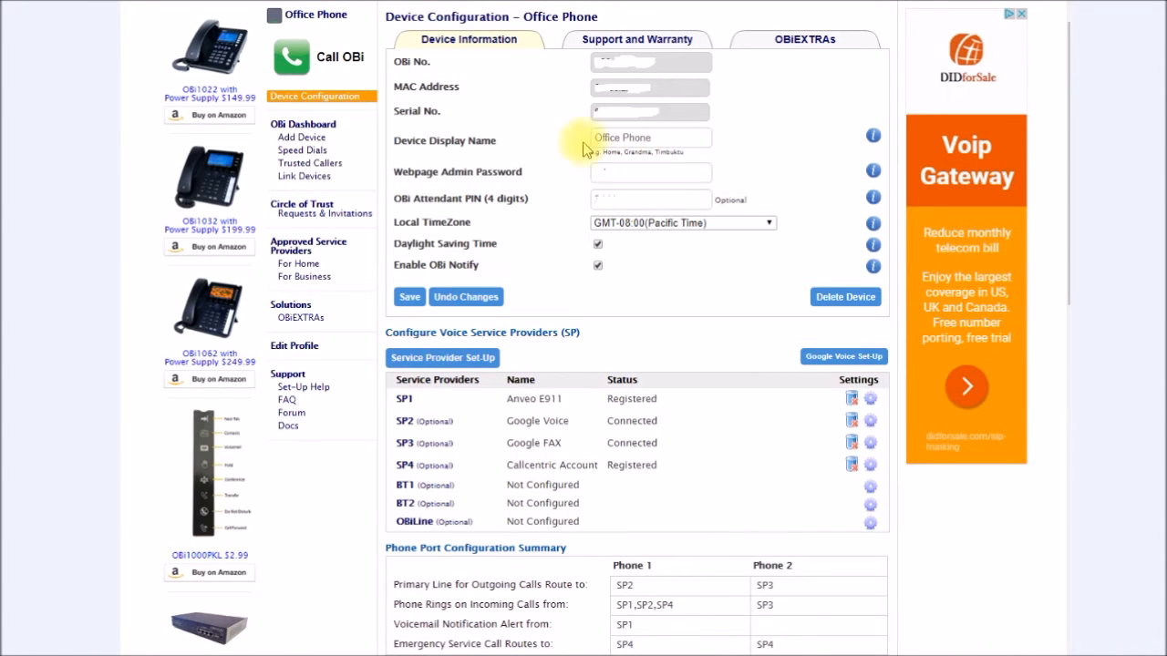
mouse_move(625, 123)
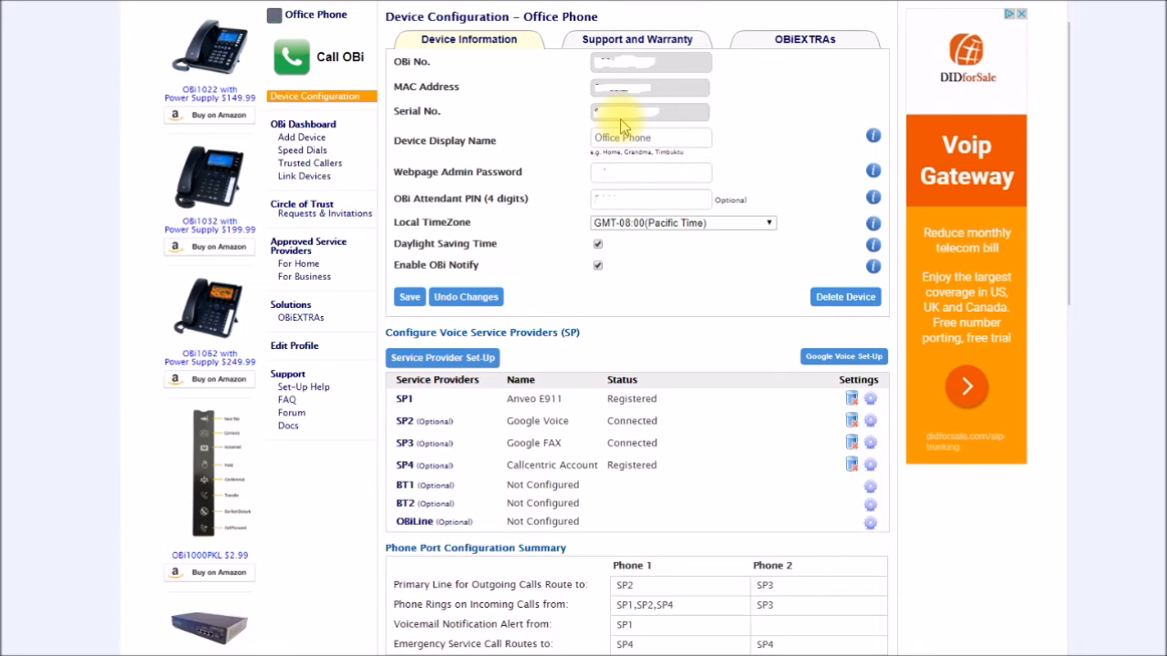
mouse_move(592, 116)
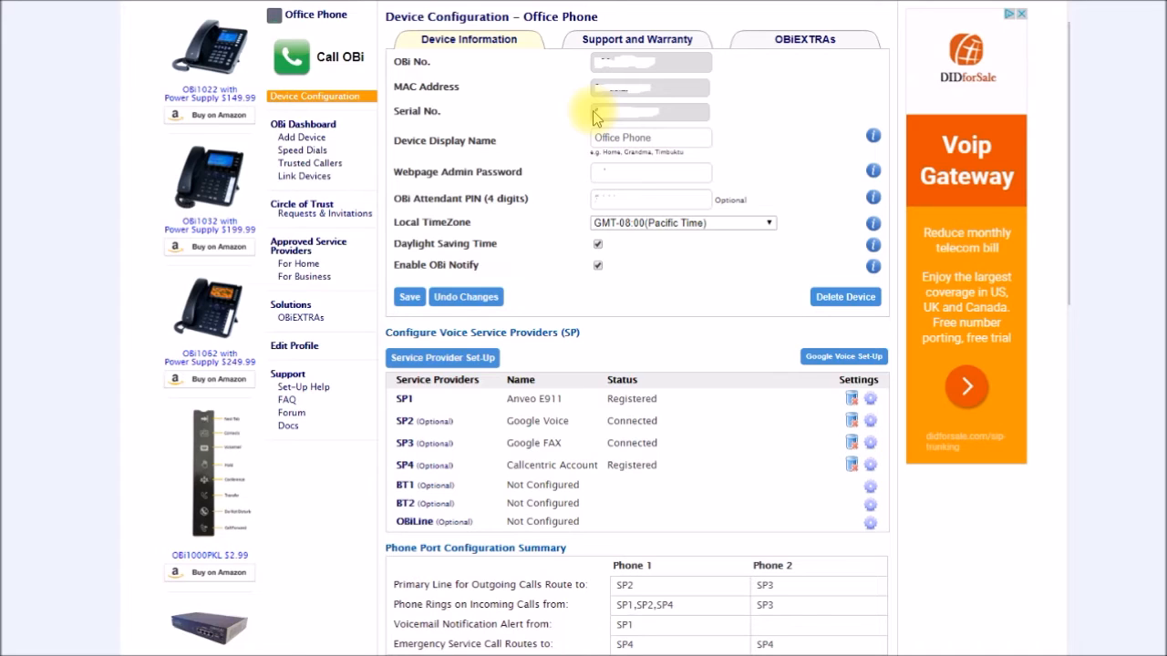
mouse_move(839, 356)
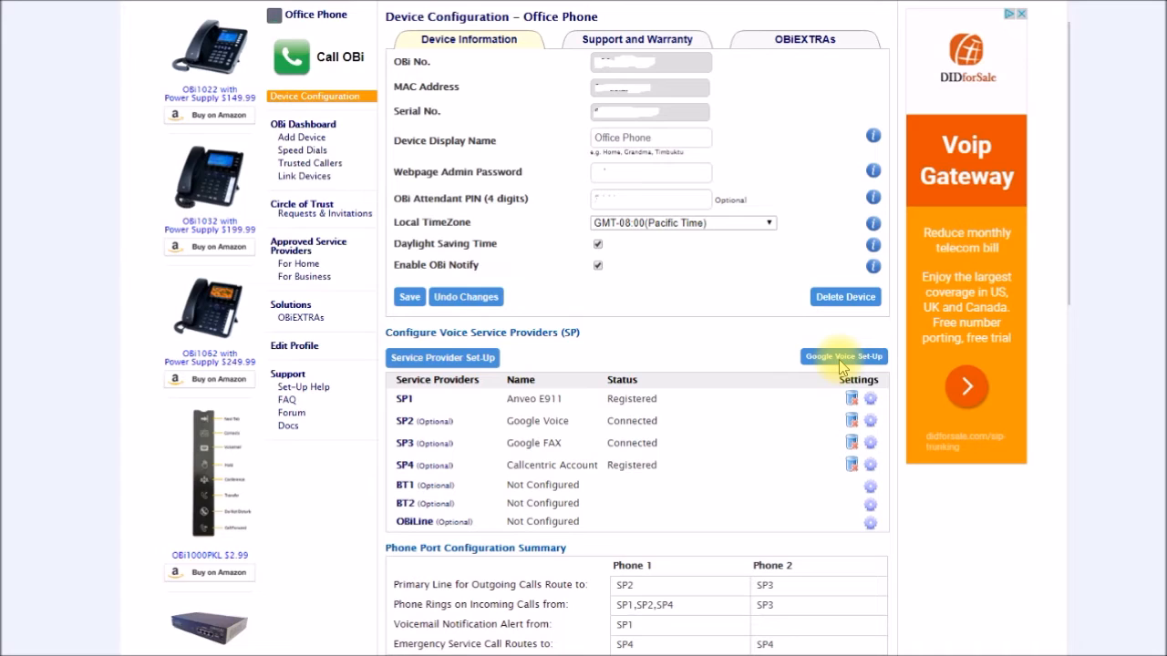
mouse_move(426, 433)
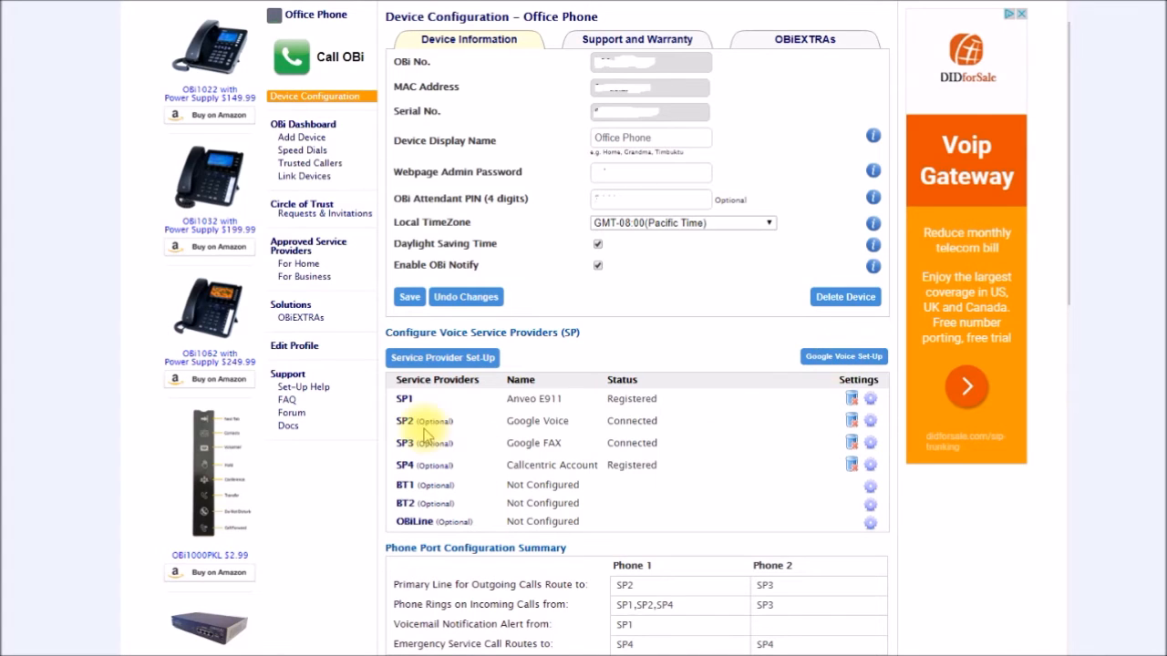
mouse_move(381, 468)
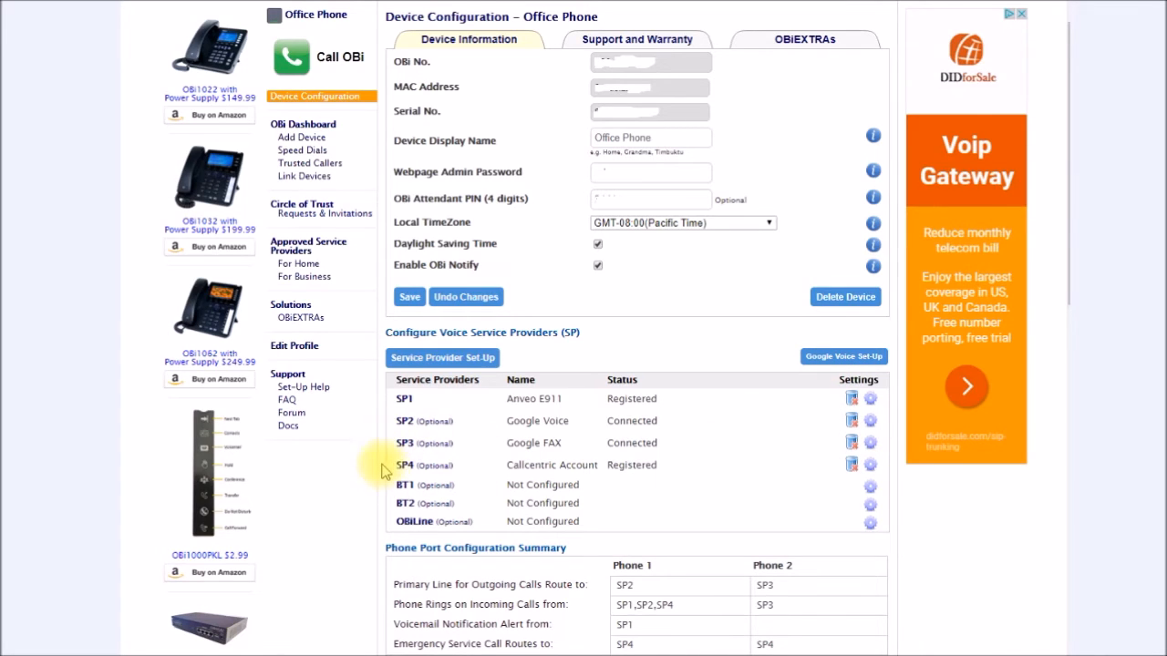
mouse_move(389, 478)
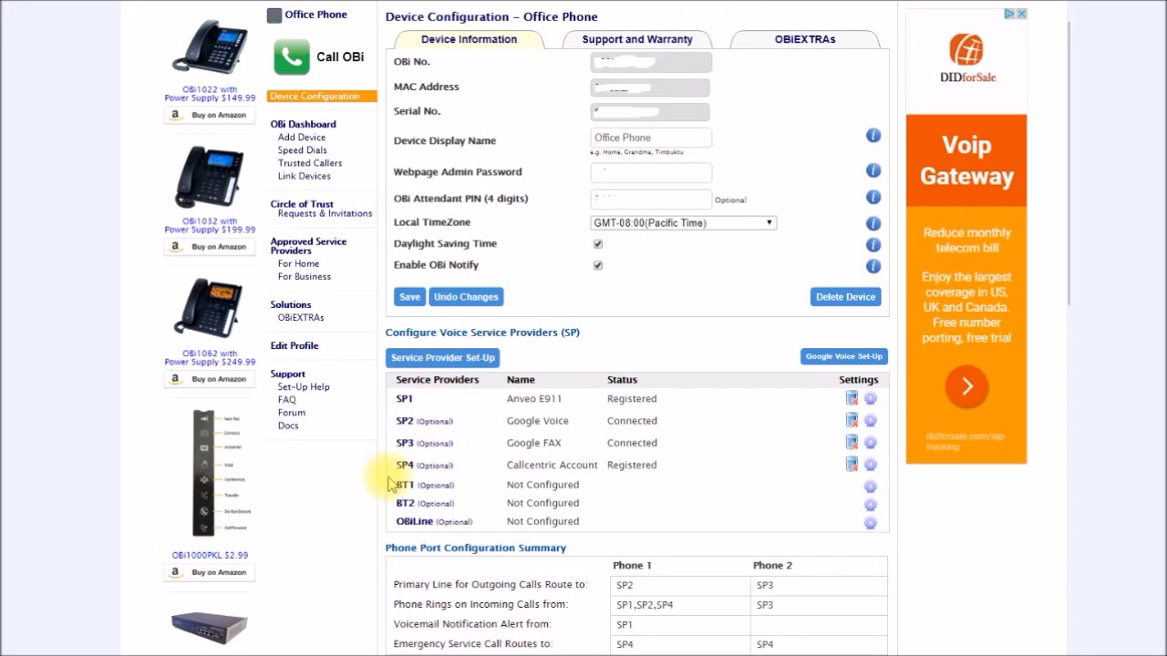
mouse_move(788, 574)
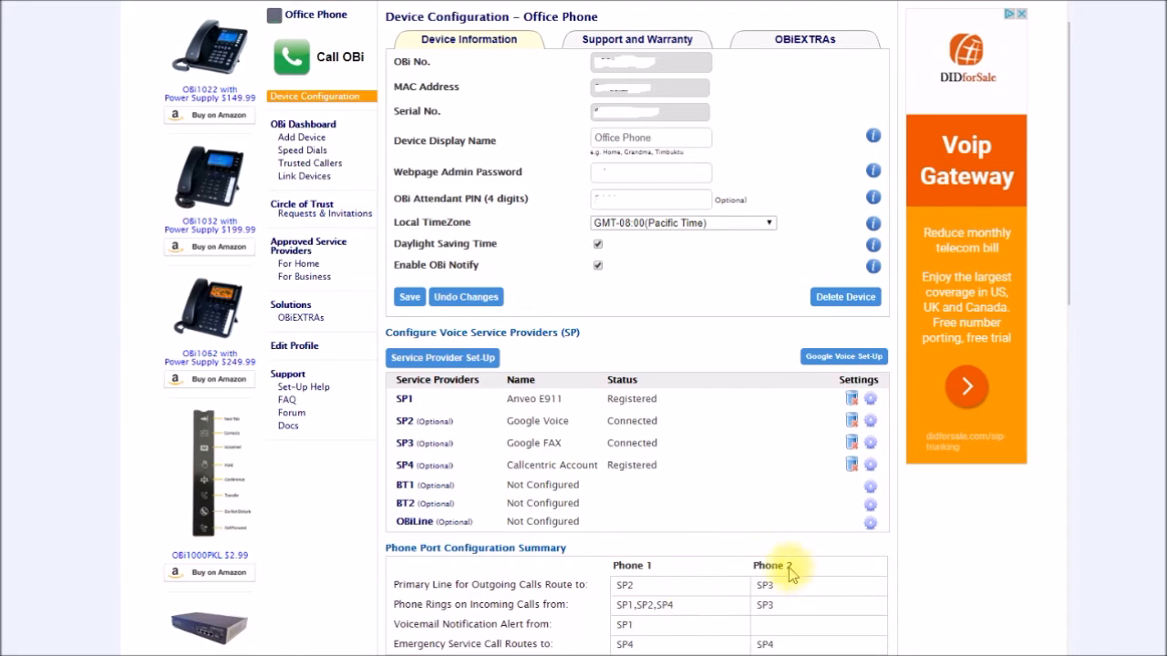
mouse_move(416, 444)
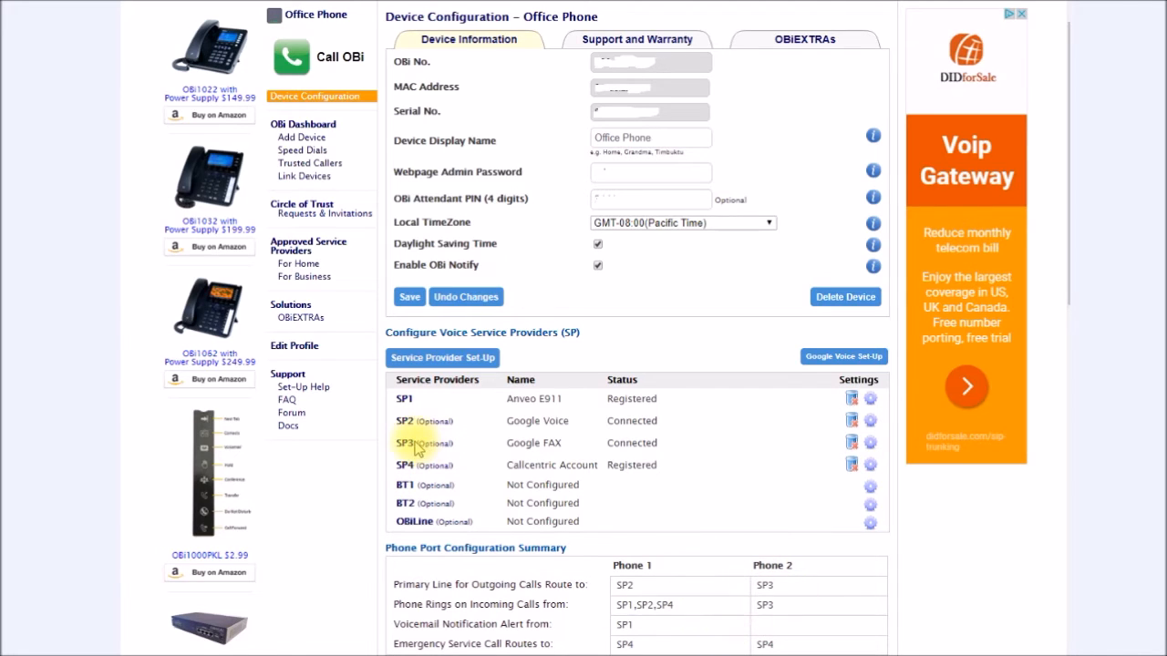
mouse_move(411, 443)
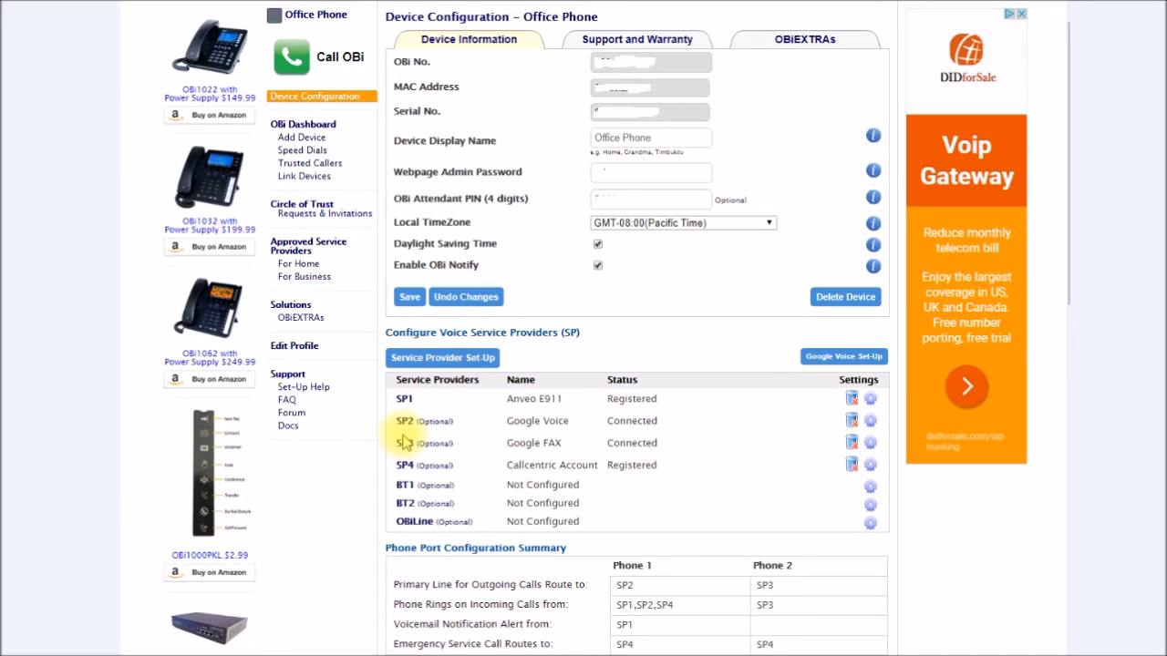
mouse_move(422, 444)
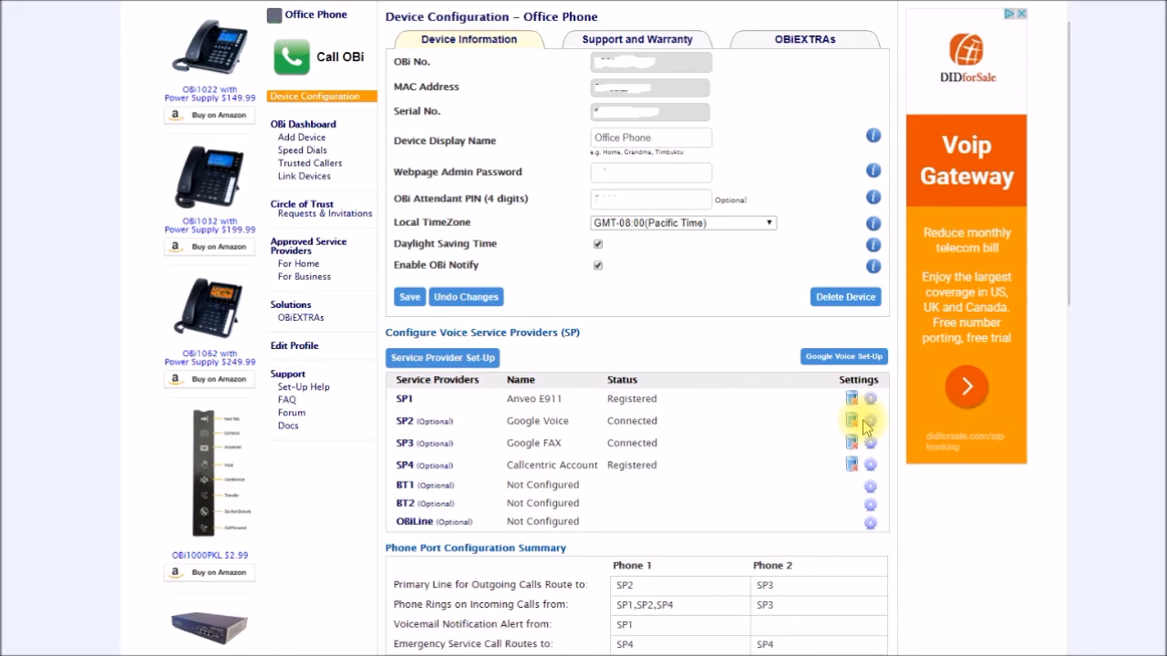
mouse_move(752, 590)
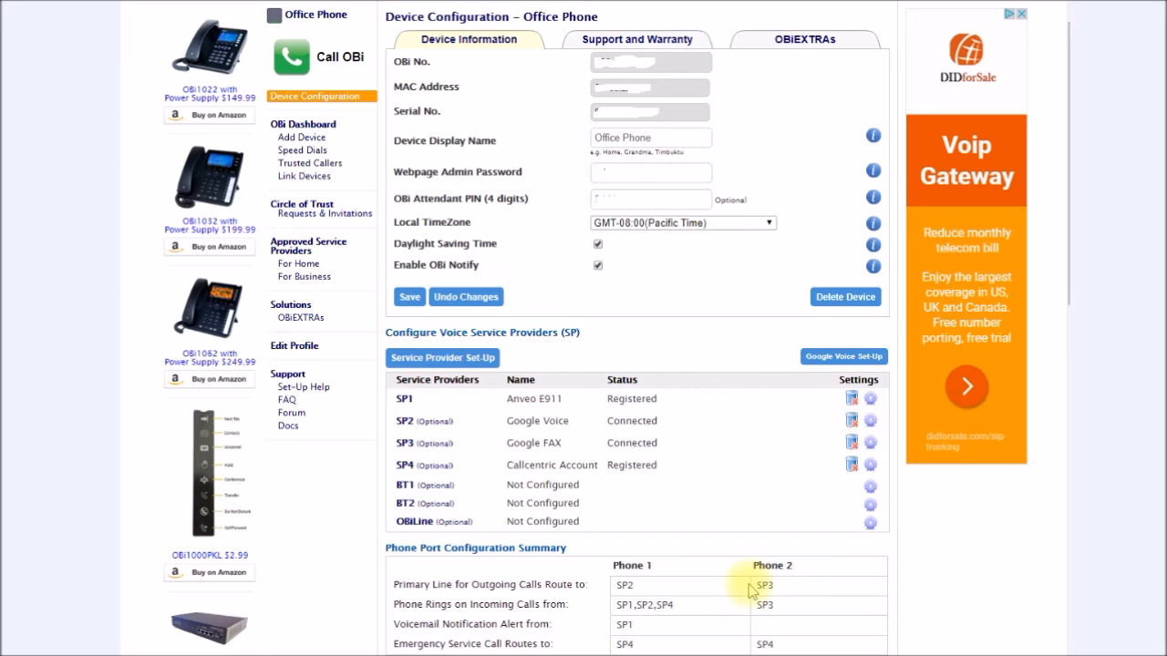
mouse_move(629, 586)
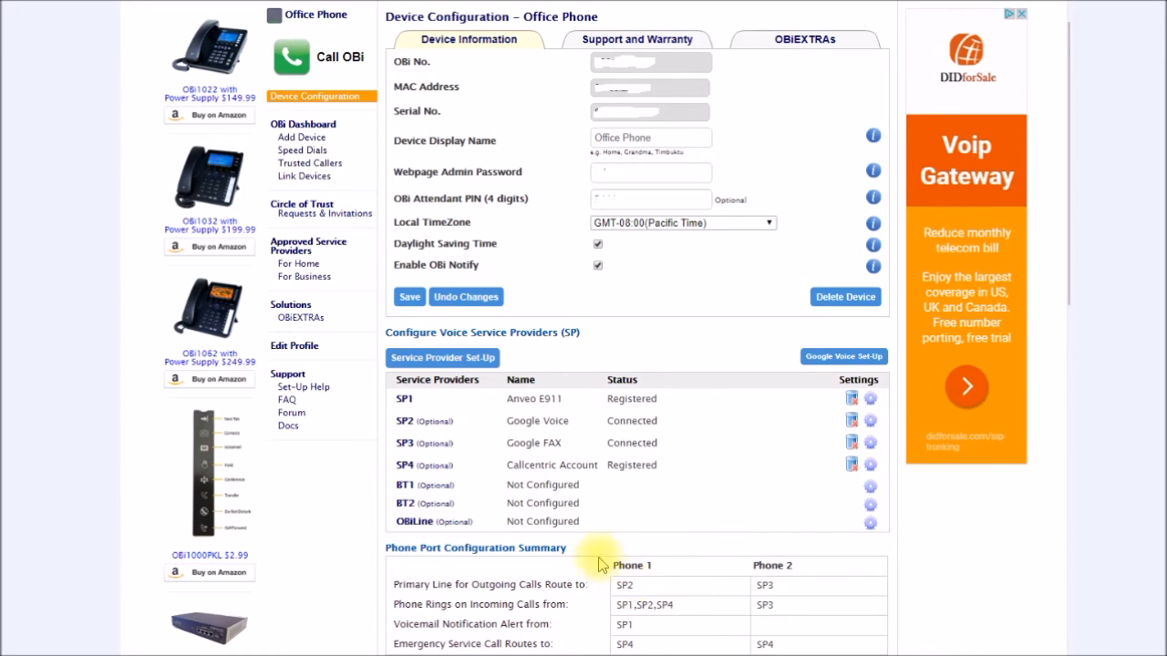
mouse_move(561, 429)
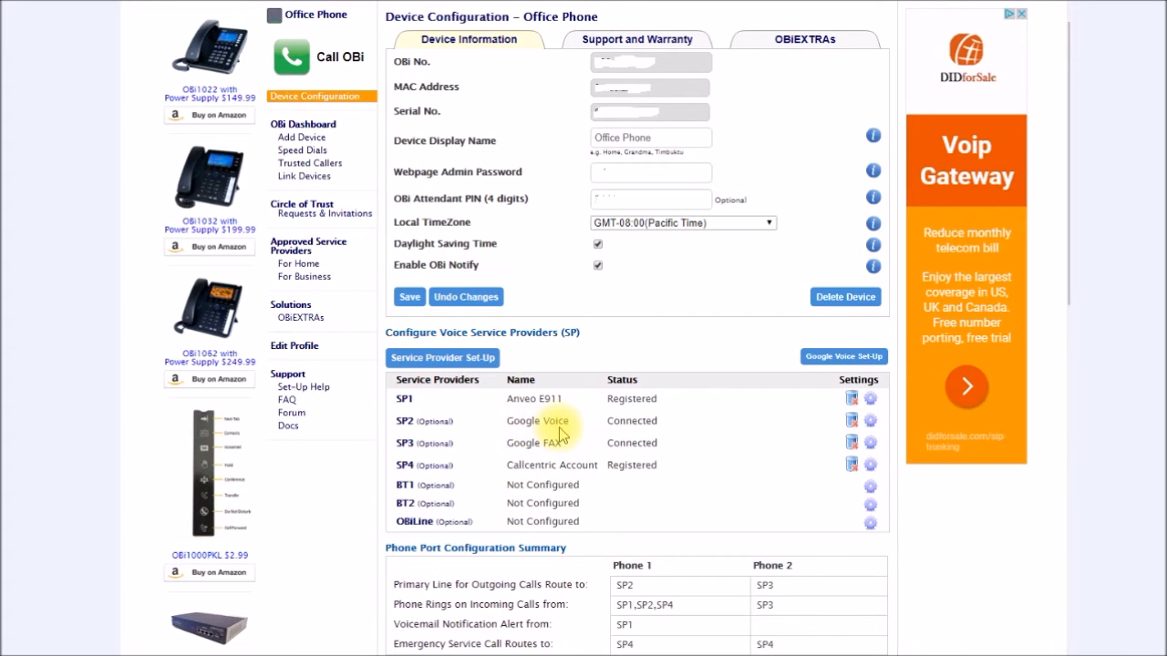
mouse_move(627, 629)
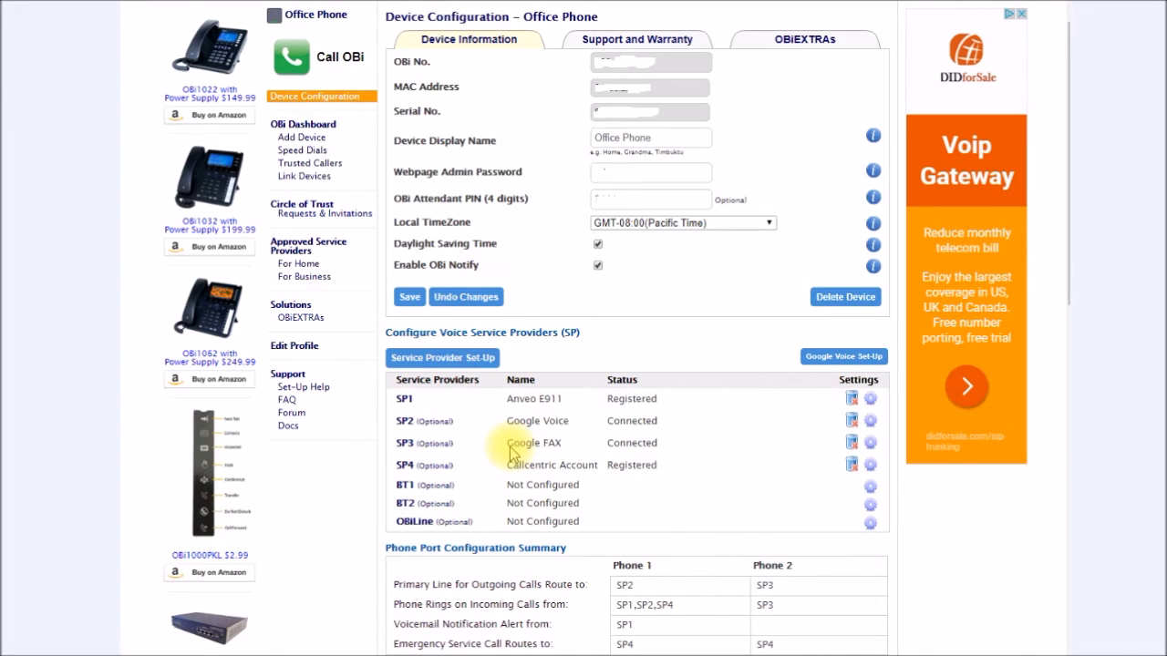
mouse_move(563, 415)
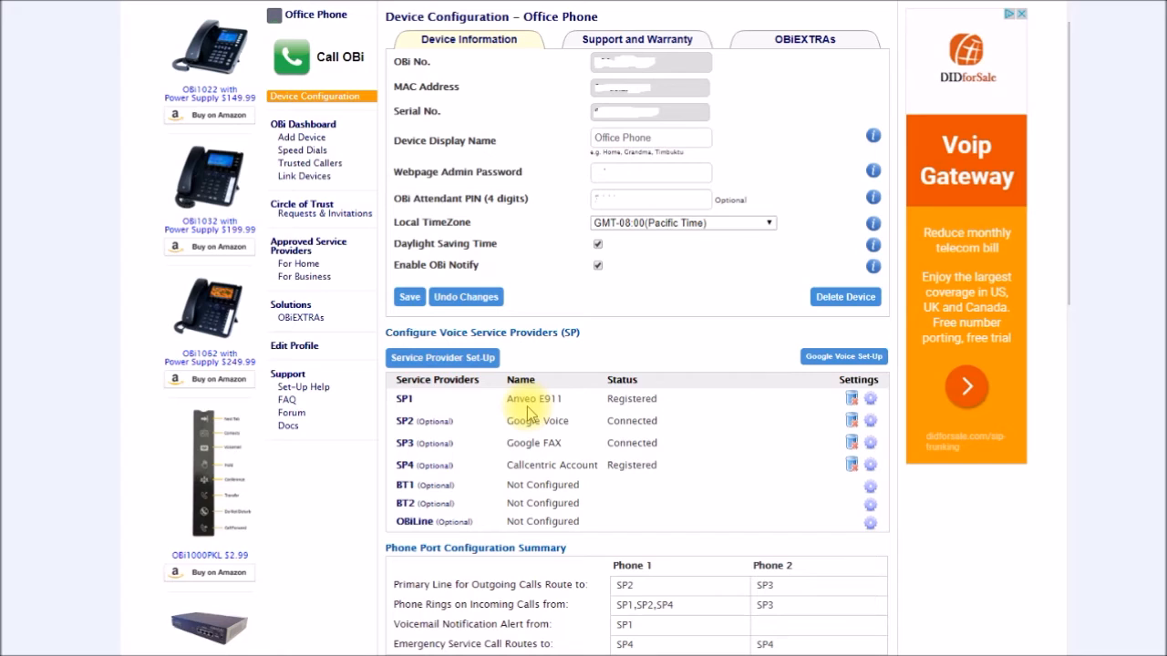
mouse_move(551, 412)
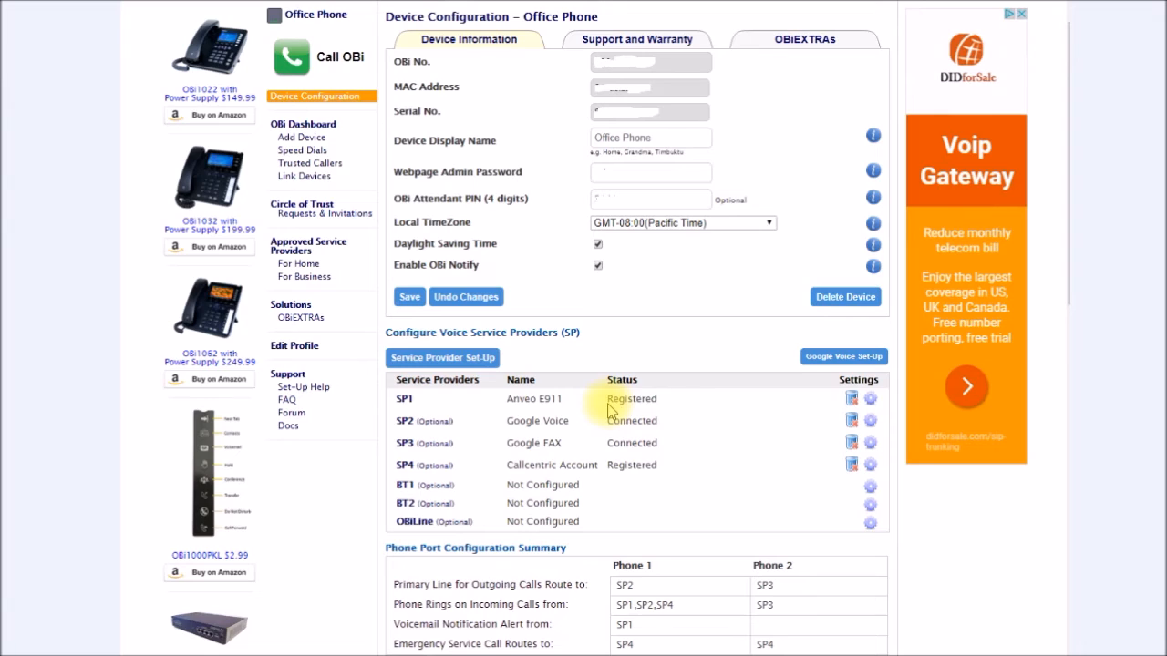
mouse_move(532, 409)
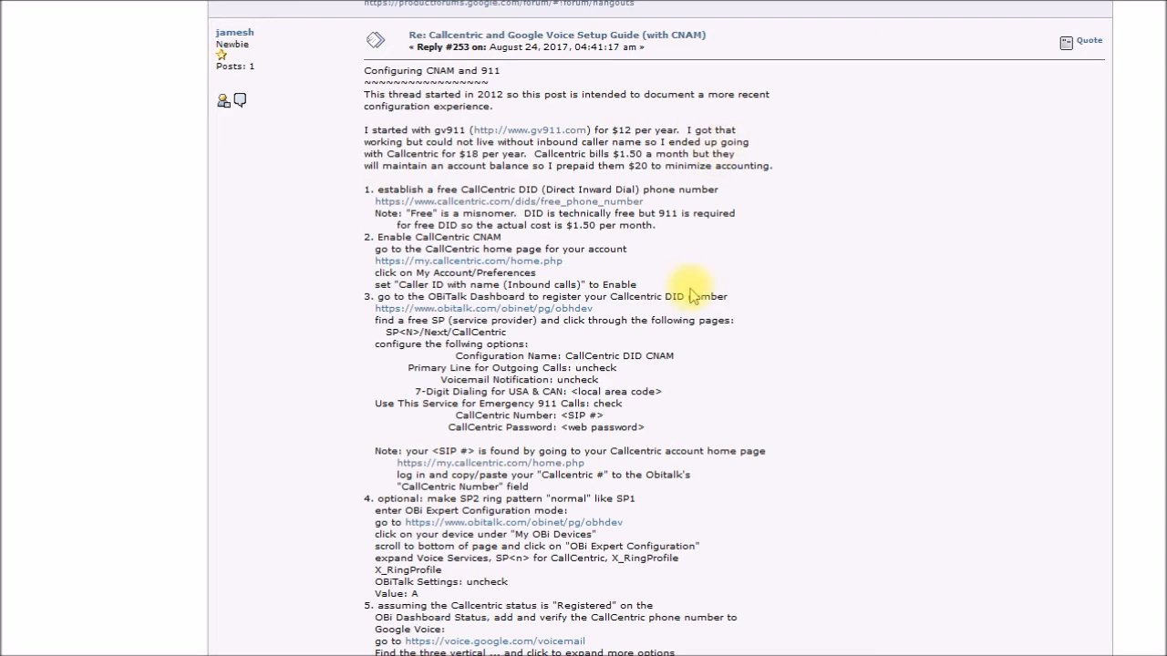
mouse_move(738, 341)
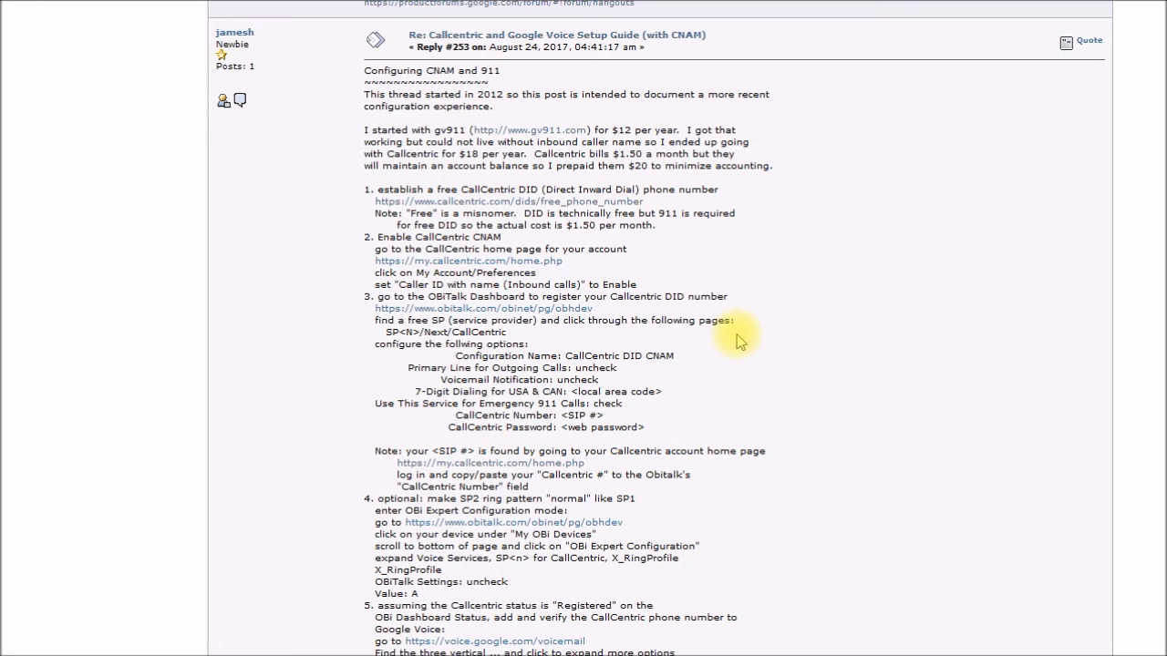
mouse_move(824, 392)
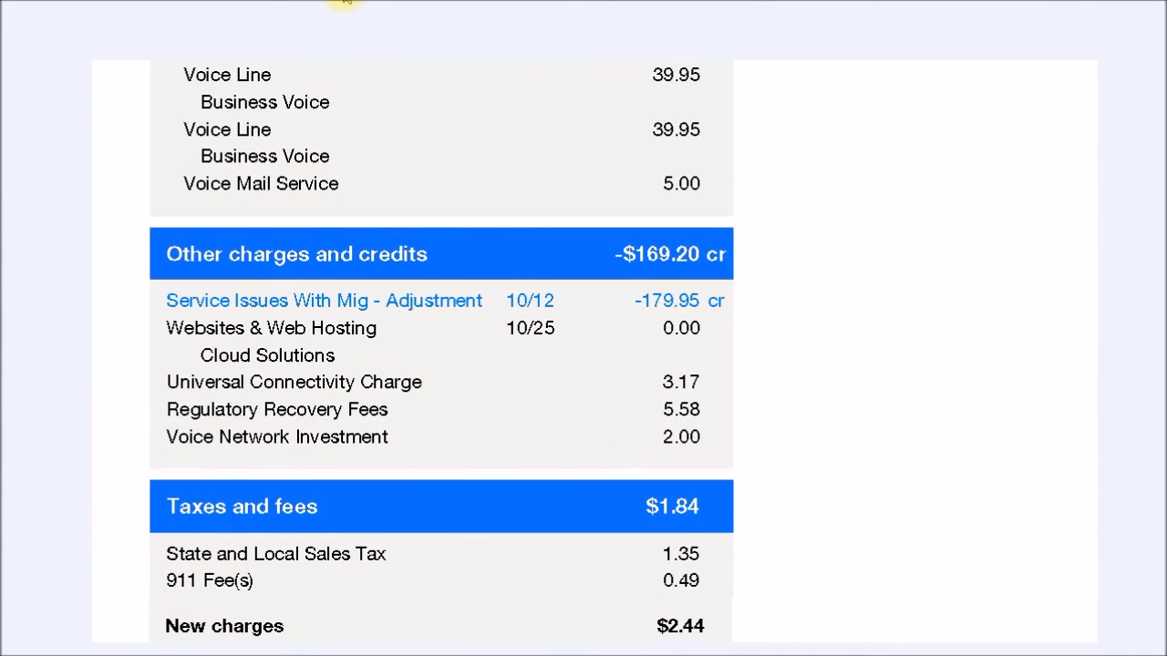
mouse_move(825, 556)
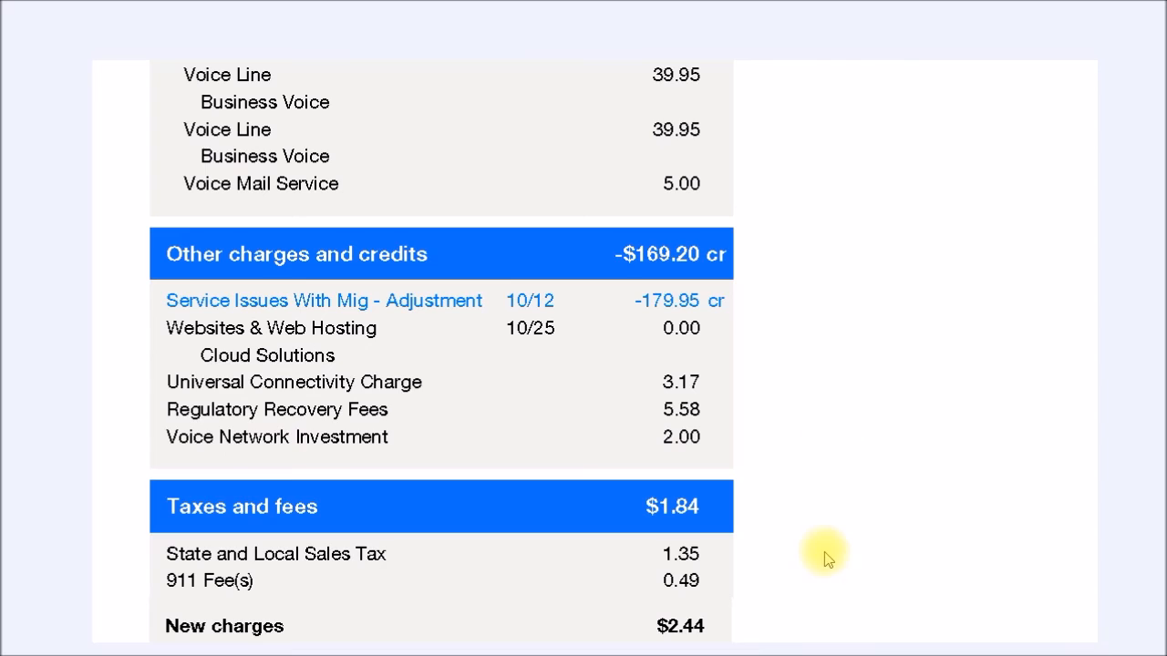
mouse_move(725, 443)
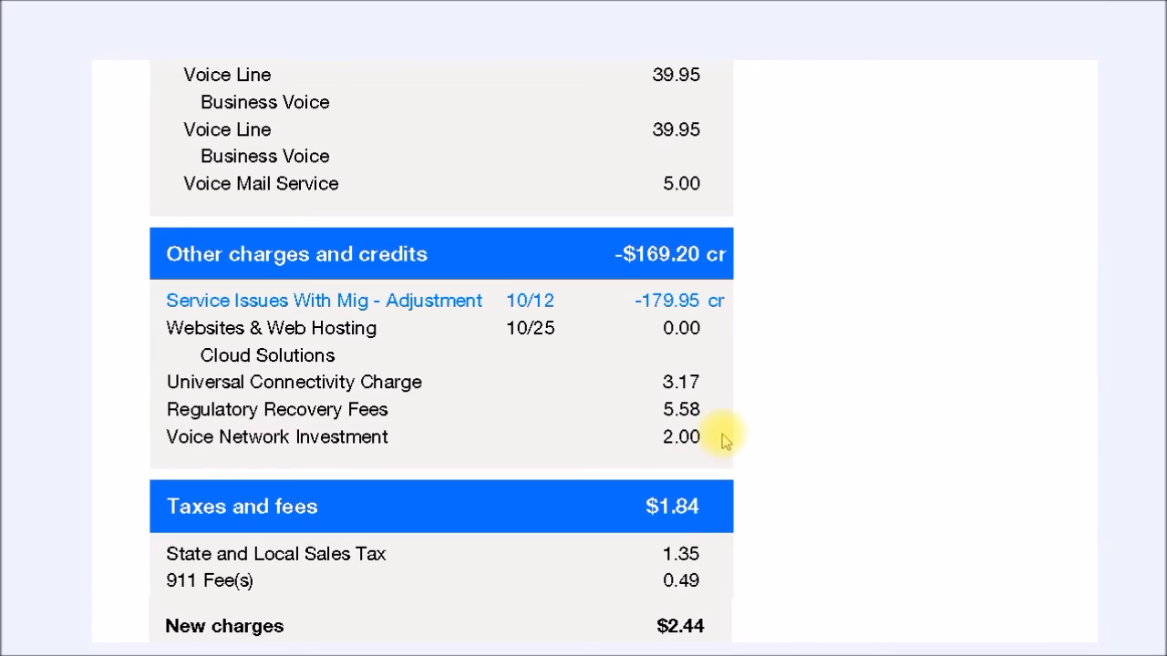
mouse_move(726, 379)
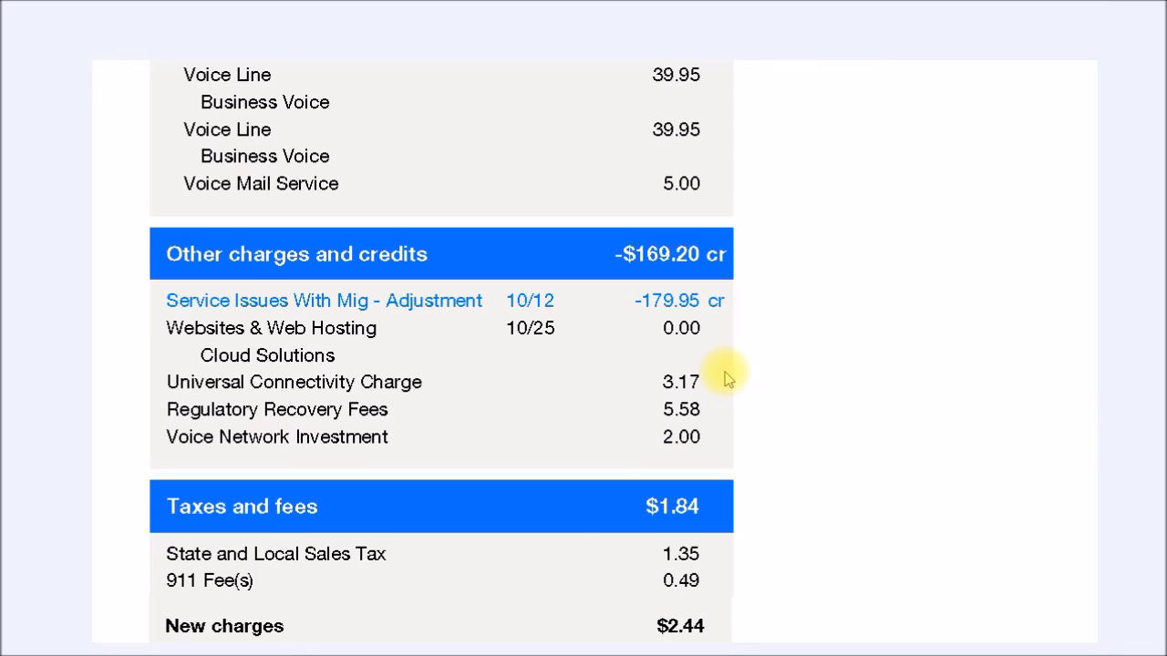
mouse_move(736, 429)
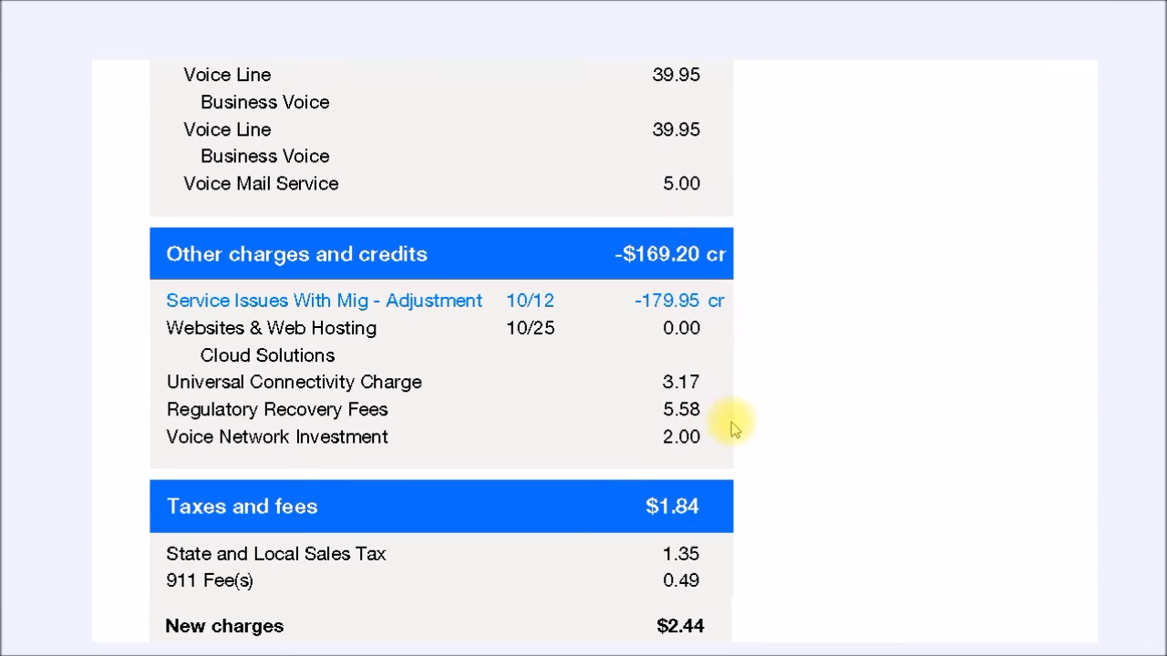
mouse_move(646, 507)
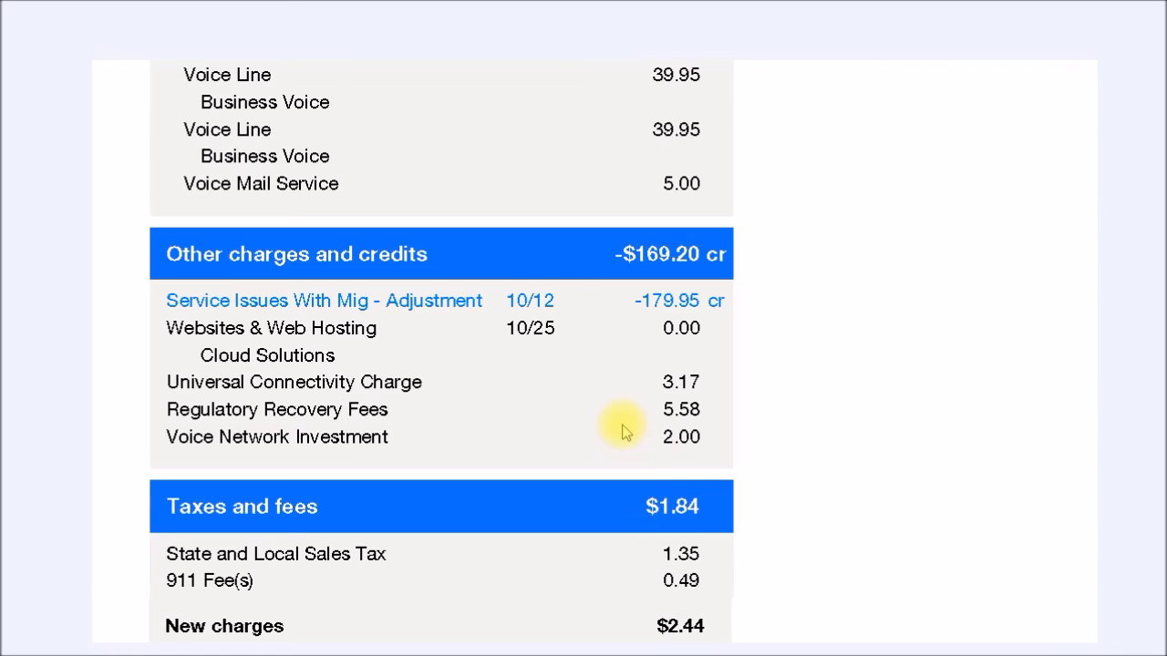
mouse_move(683, 186)
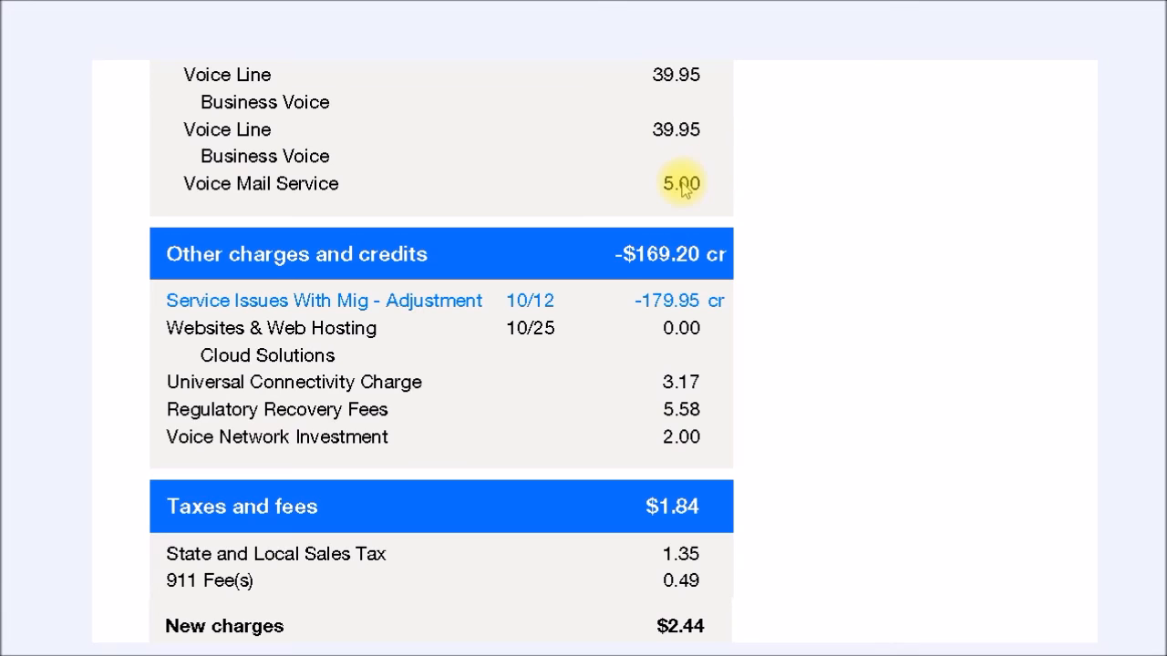
mouse_move(702, 415)
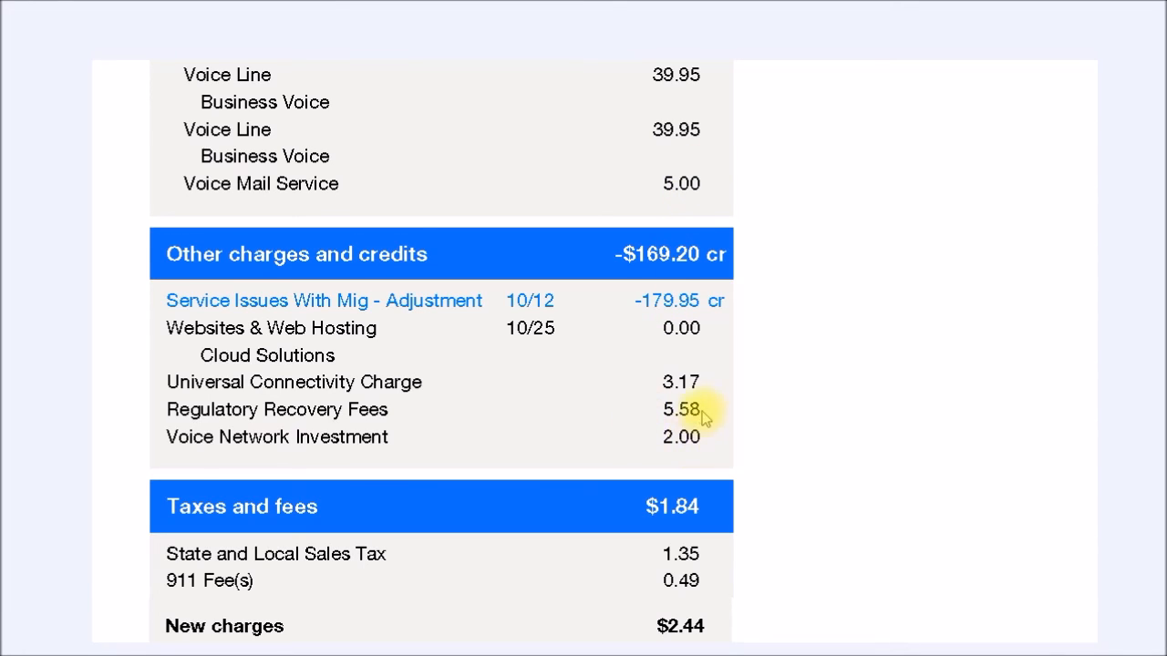
mouse_move(664, 447)
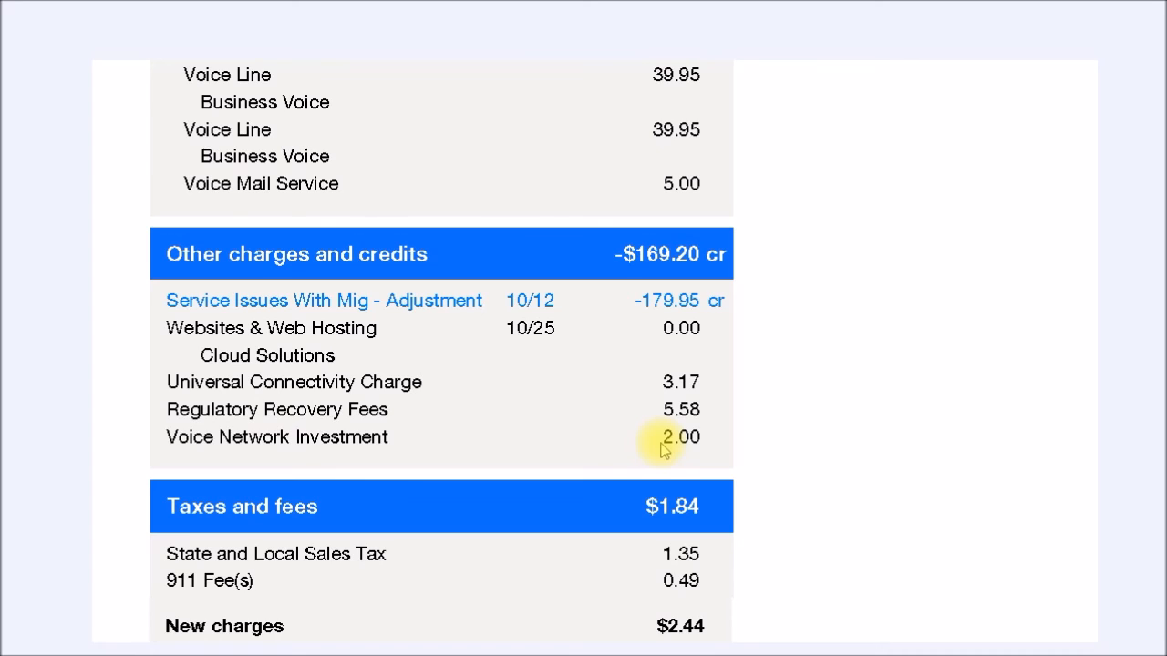
mouse_move(679, 310)
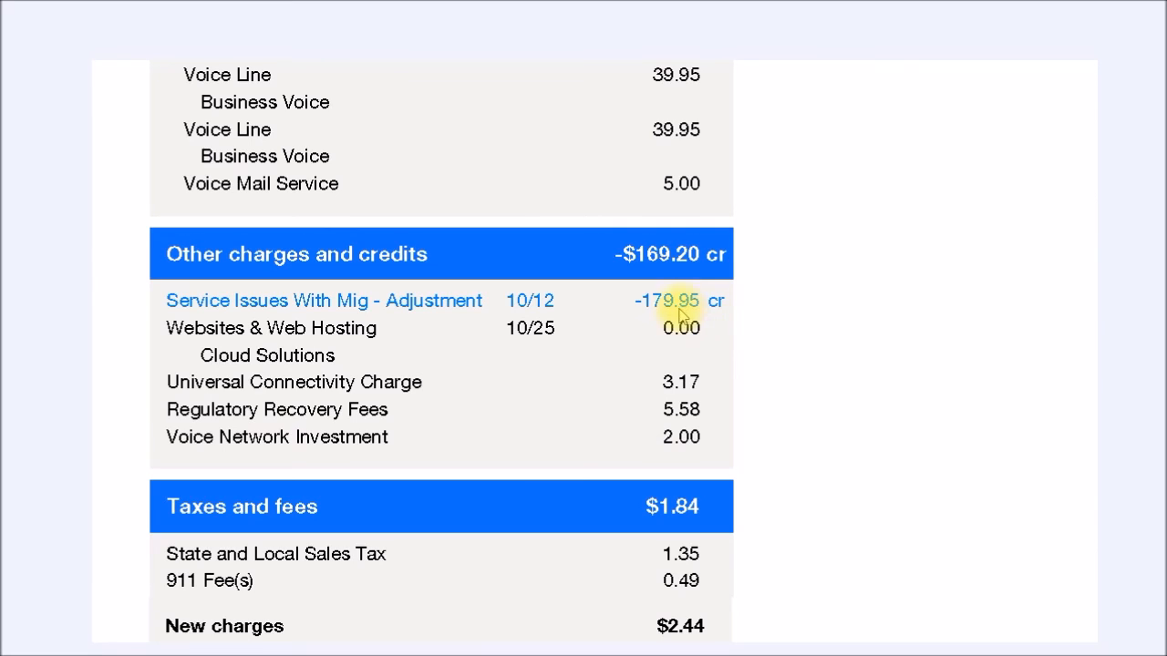
mouse_move(515, 95)
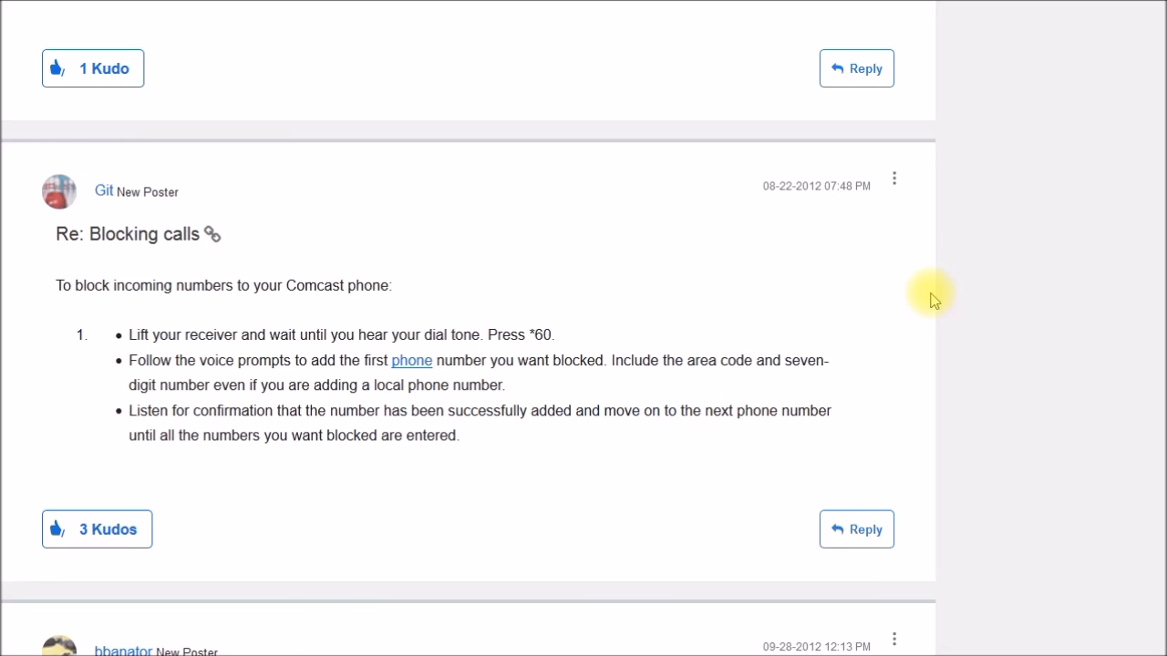
mouse_move(658, 368)
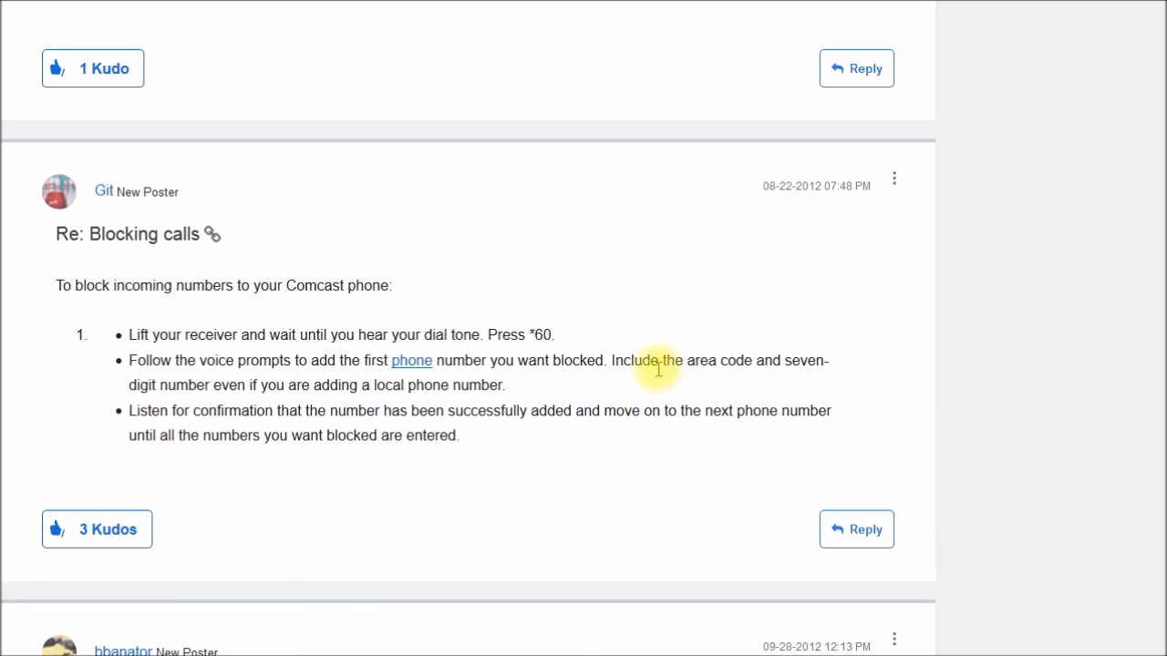
mouse_move(424, 563)
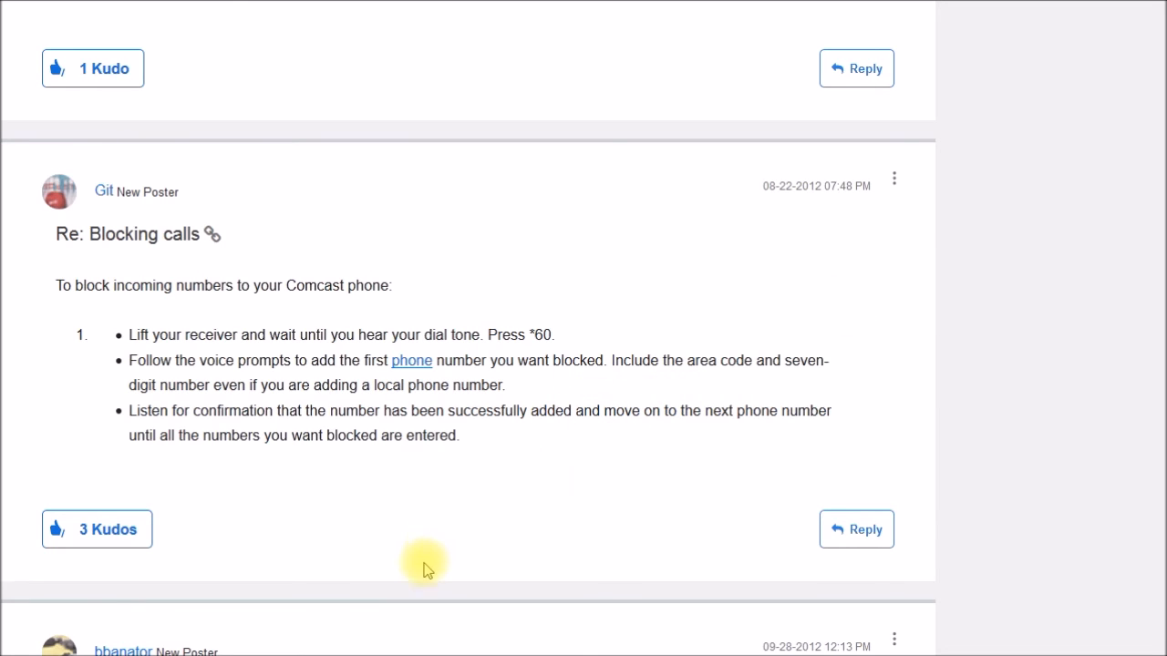
mouse_move(415, 545)
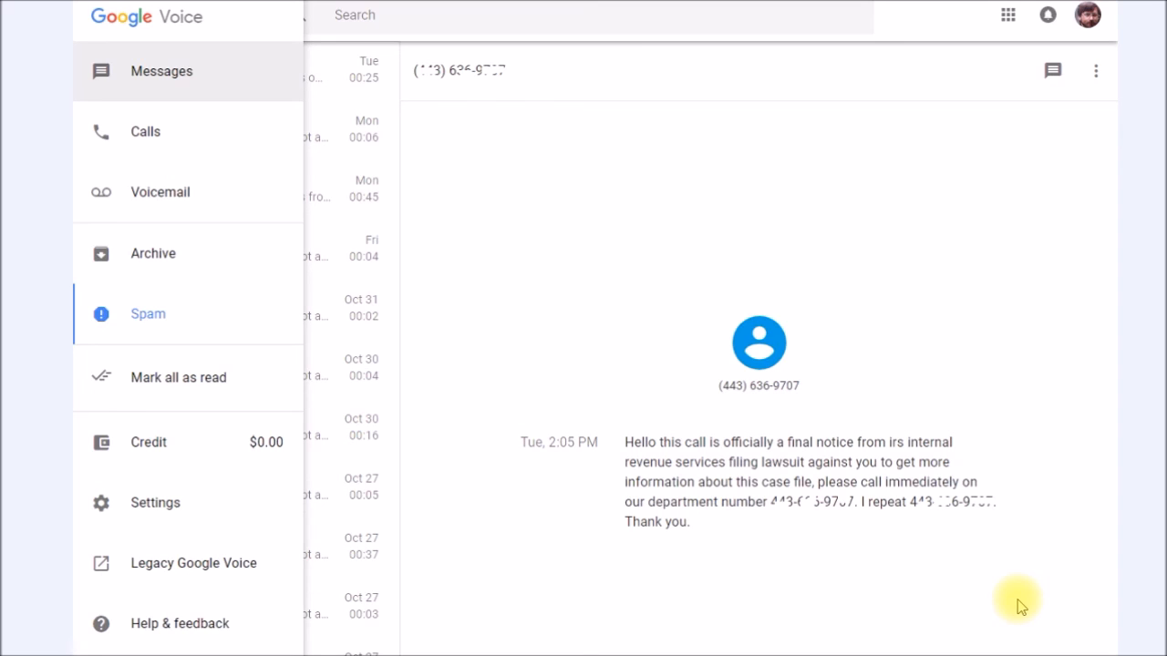
mouse_move(956, 533)
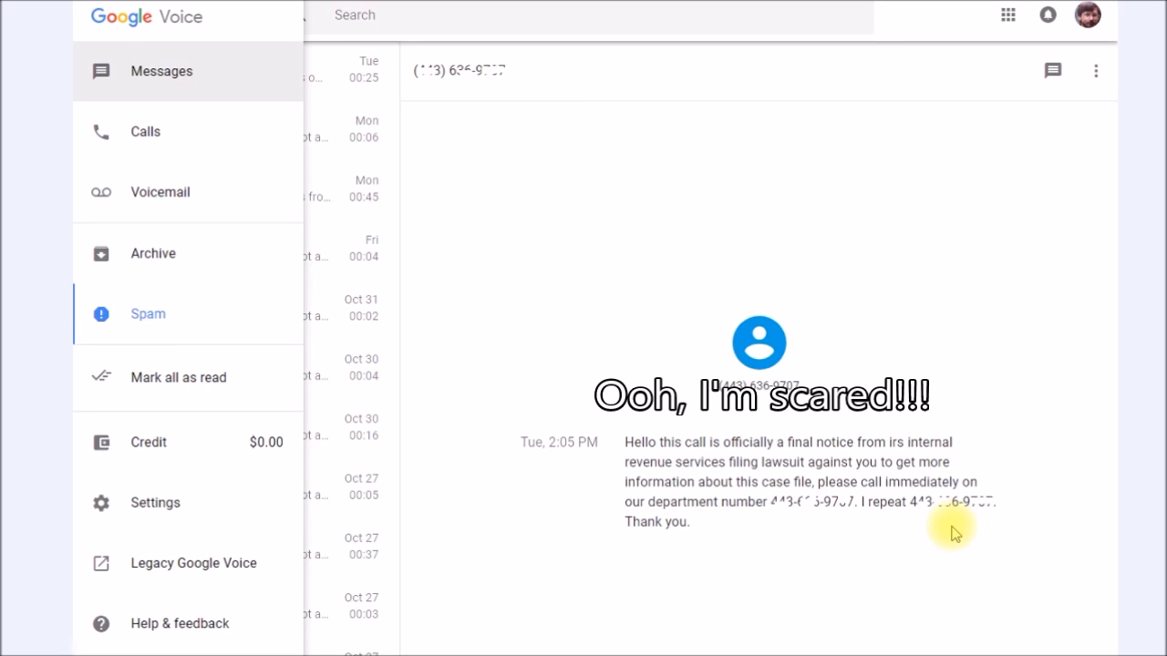
mouse_move(951, 526)
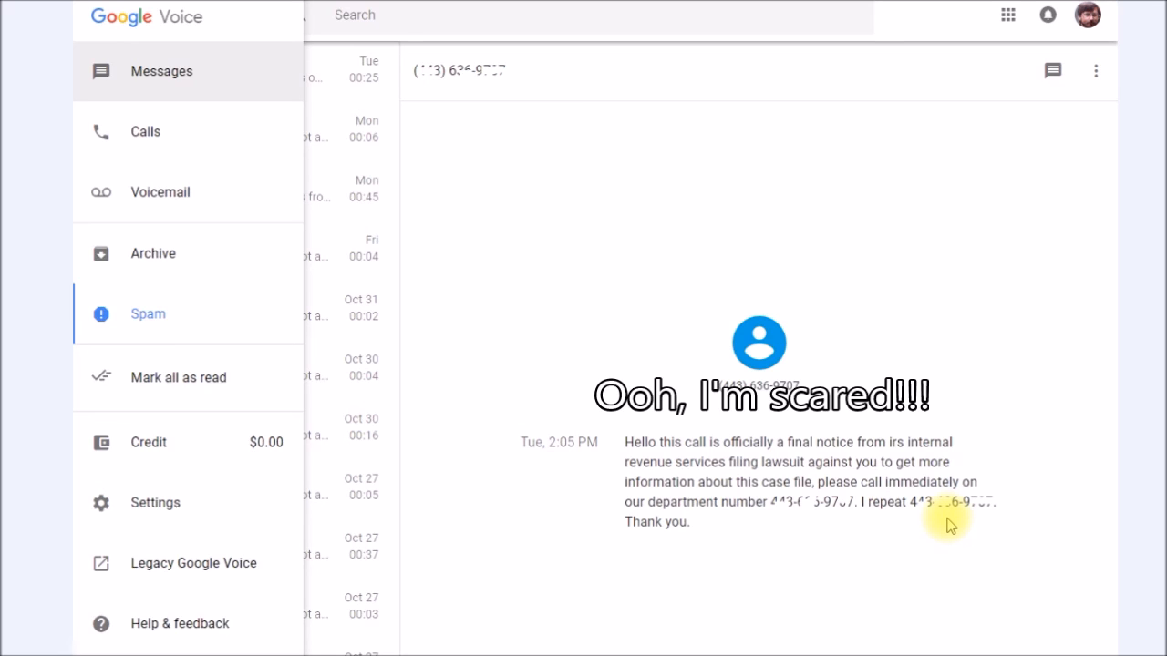
mouse_move(406, 14)
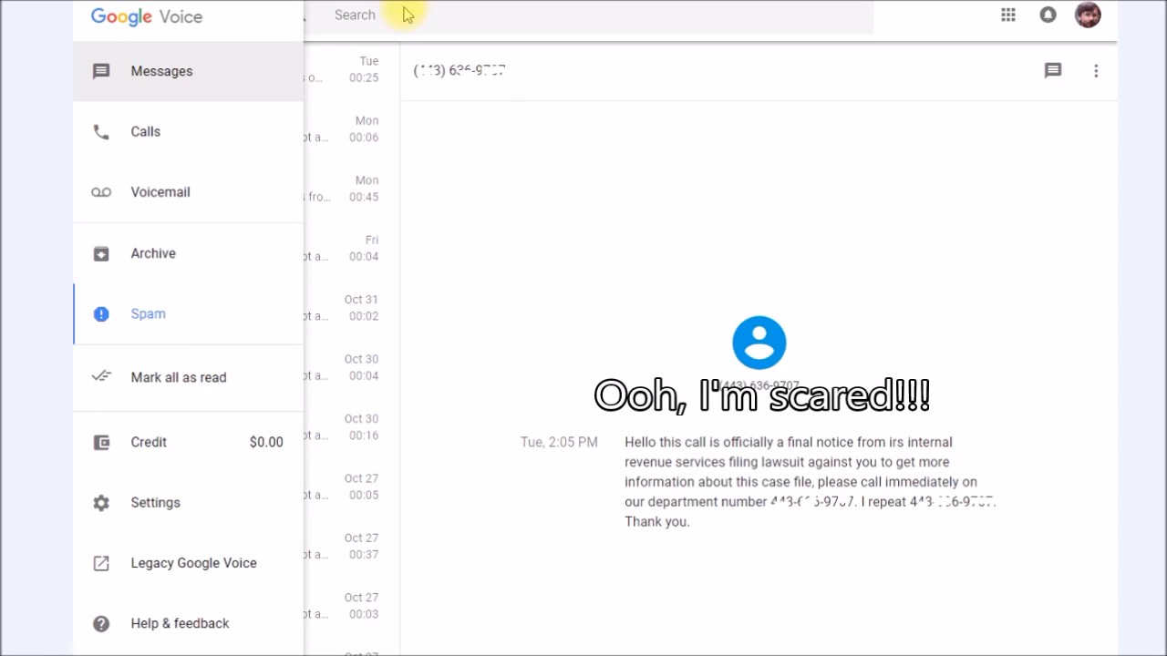
mouse_move(406, 13)
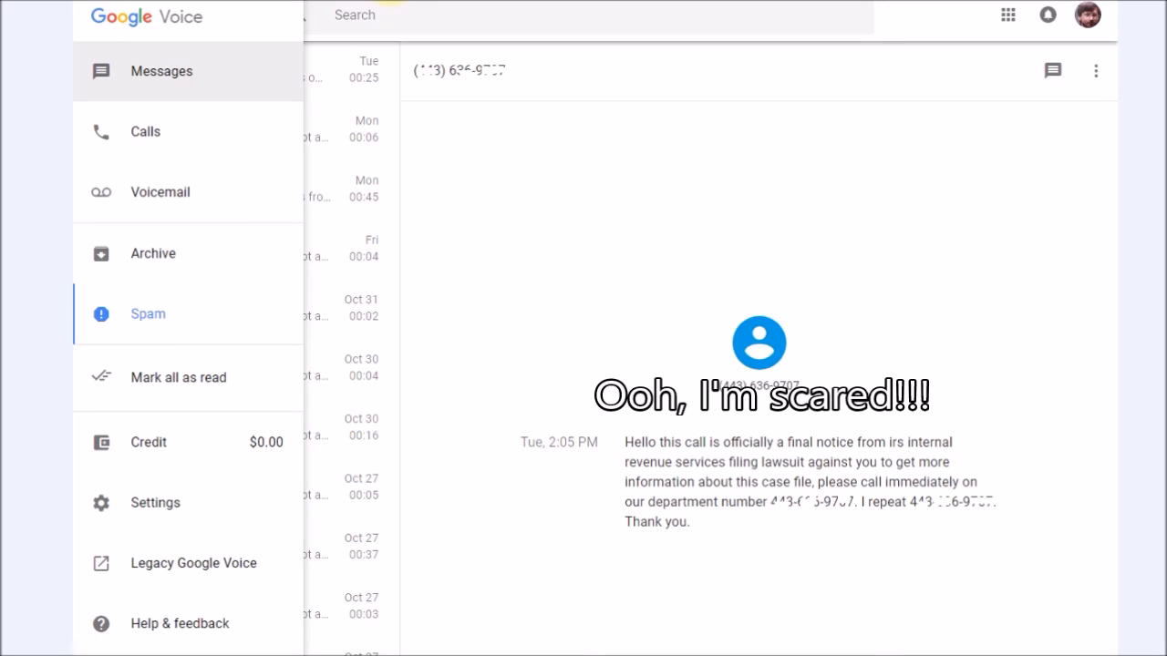
mouse_move(470, 44)
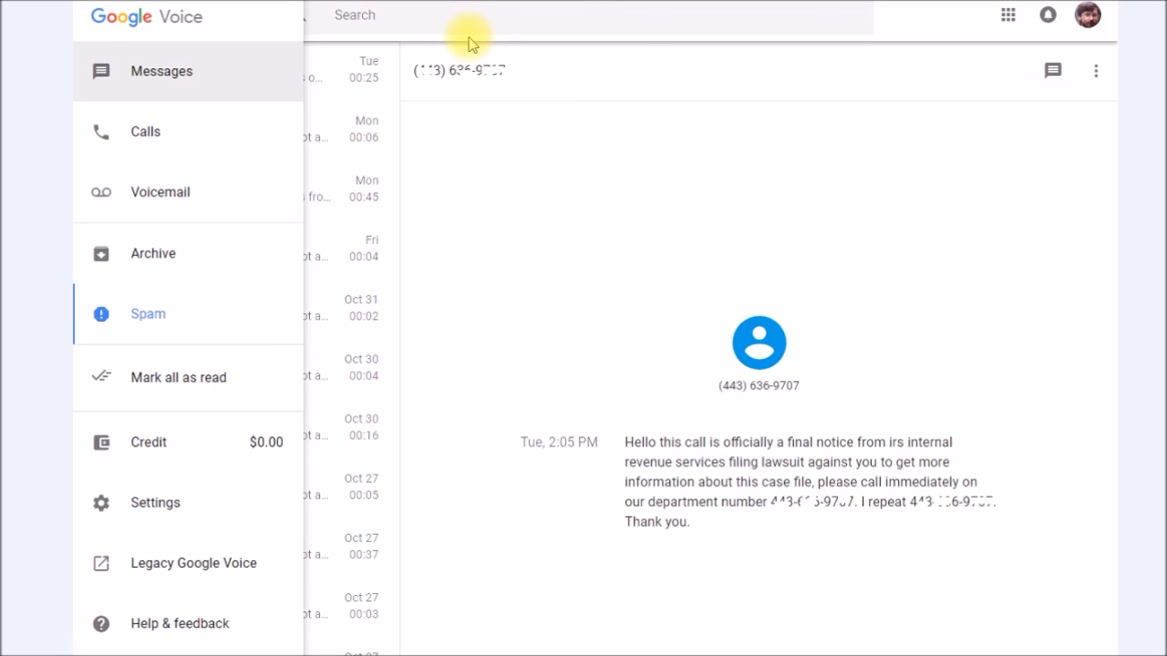
mouse_move(301, 342)
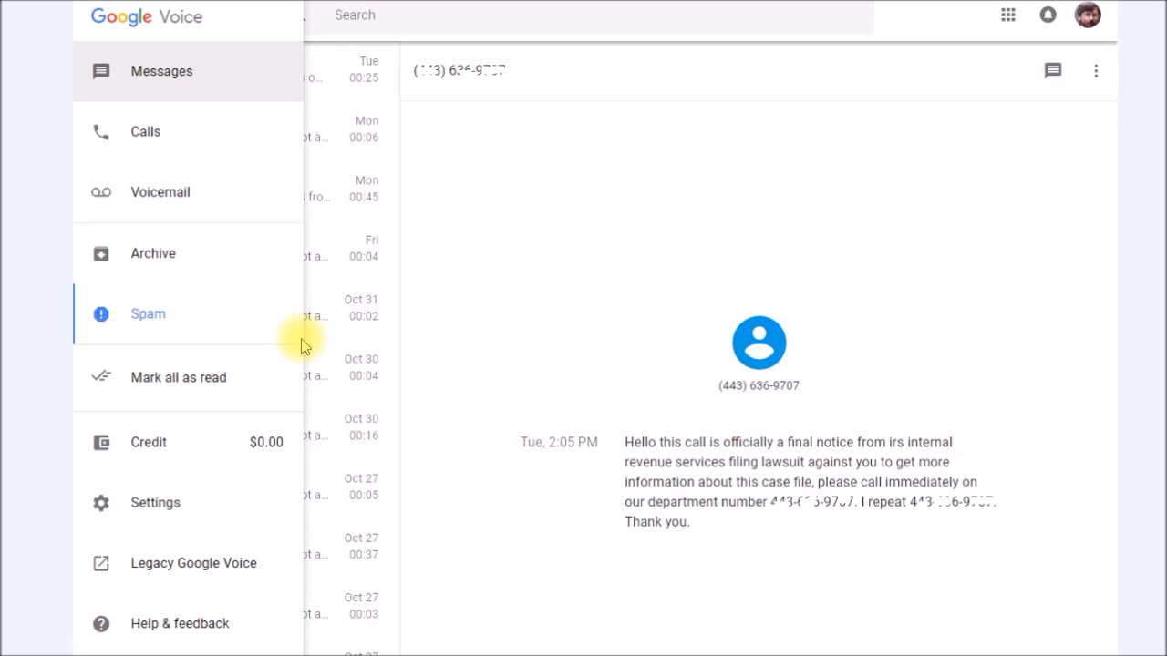
mouse_move(472, 415)
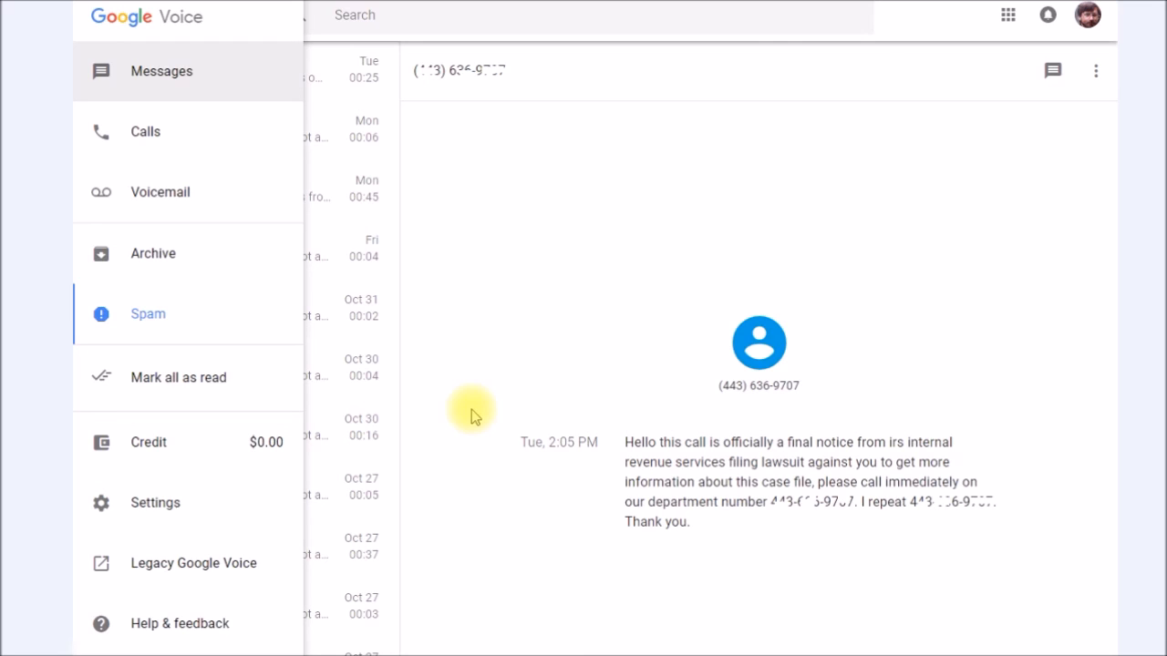
mouse_move(450, 461)
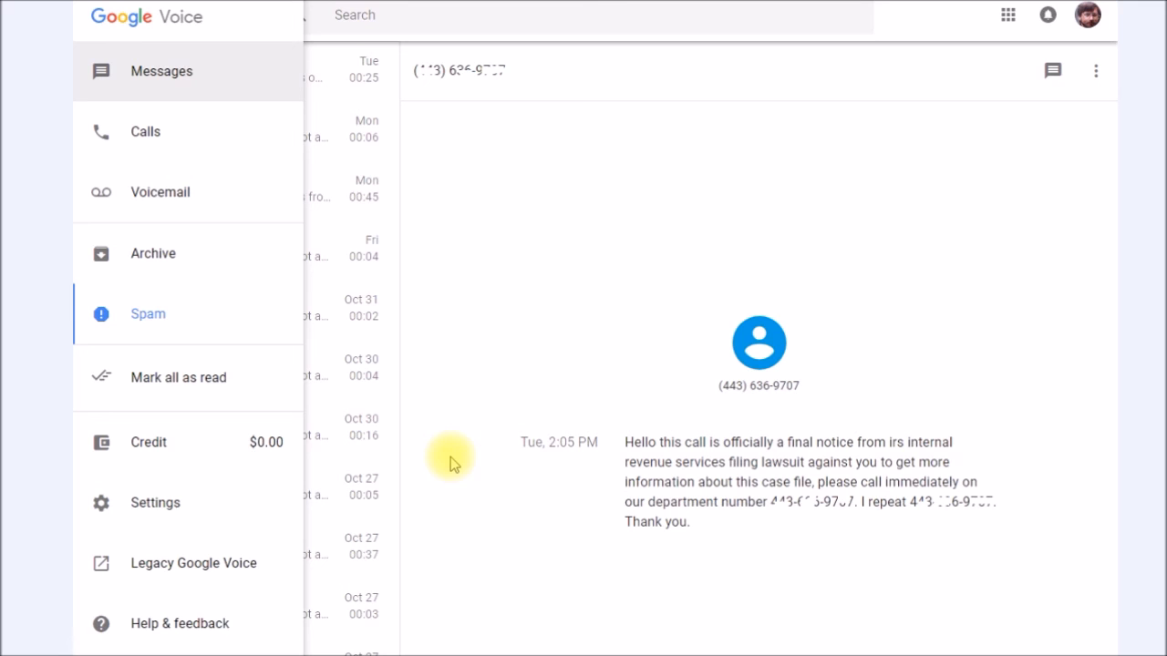
mouse_move(438, 357)
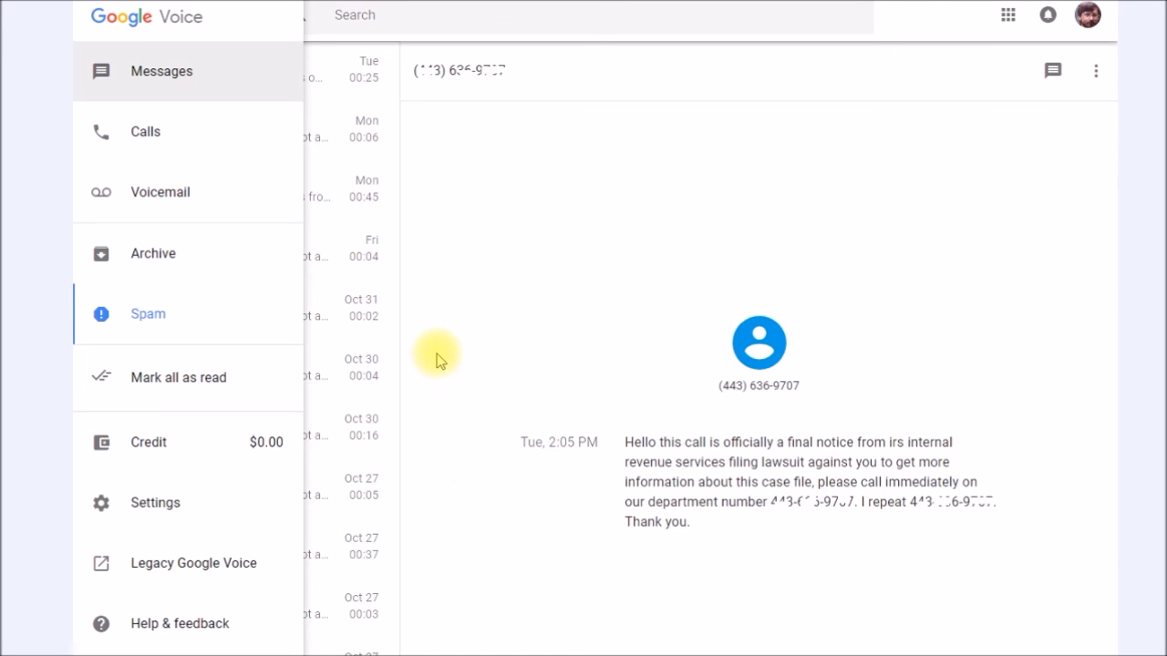